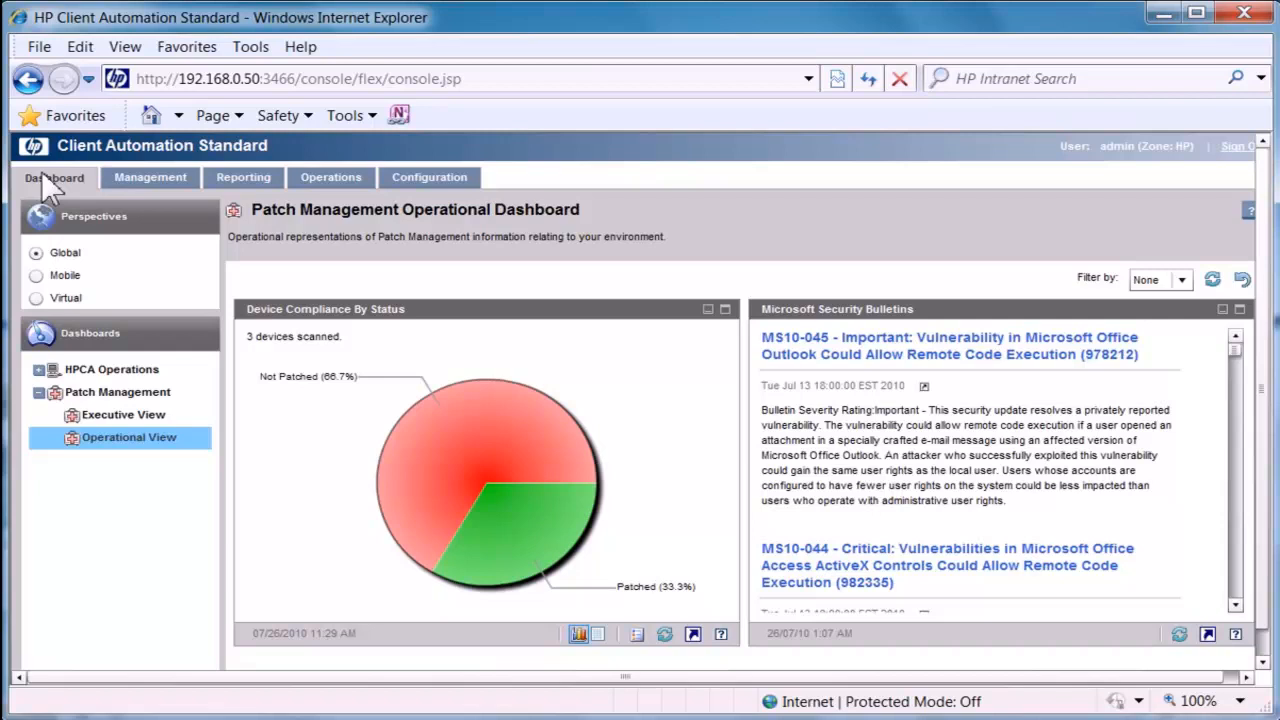
{"action": "mouse_move", "coordinate": [243, 177]}
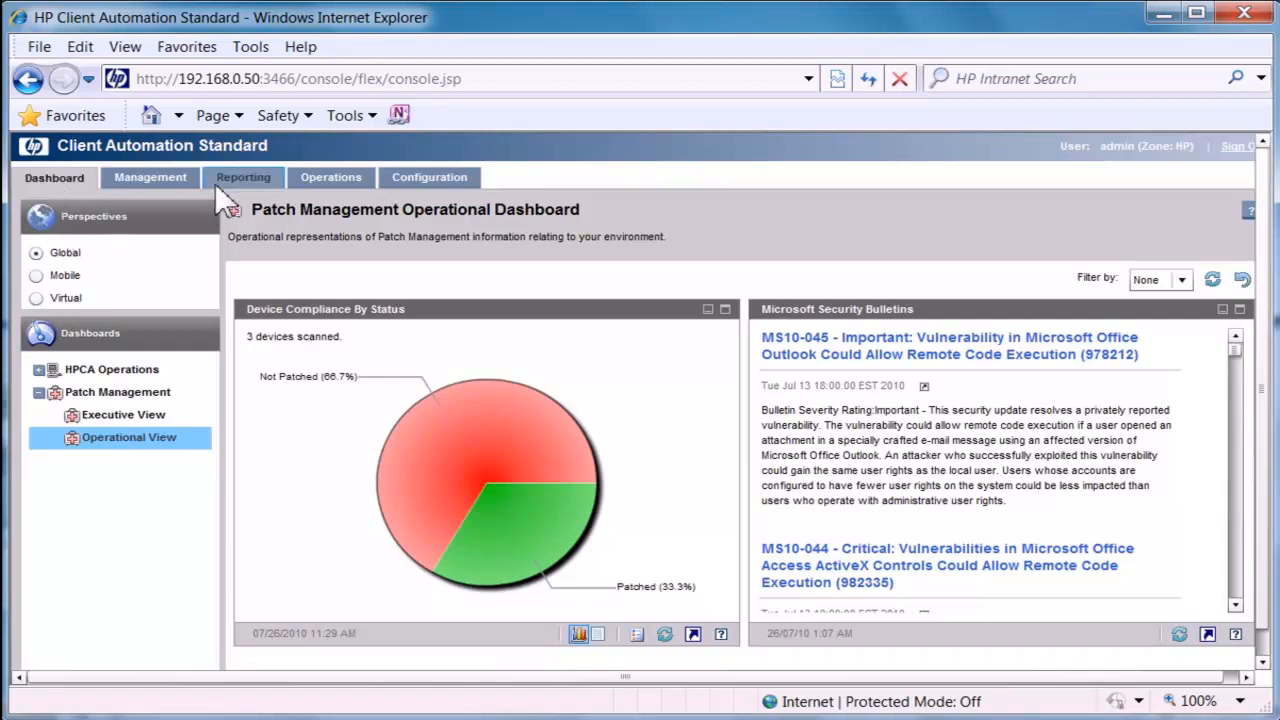
Switch to the Reporting tab to see the Hardware Summary report
{"action": "left_click", "coordinate": [243, 177]}
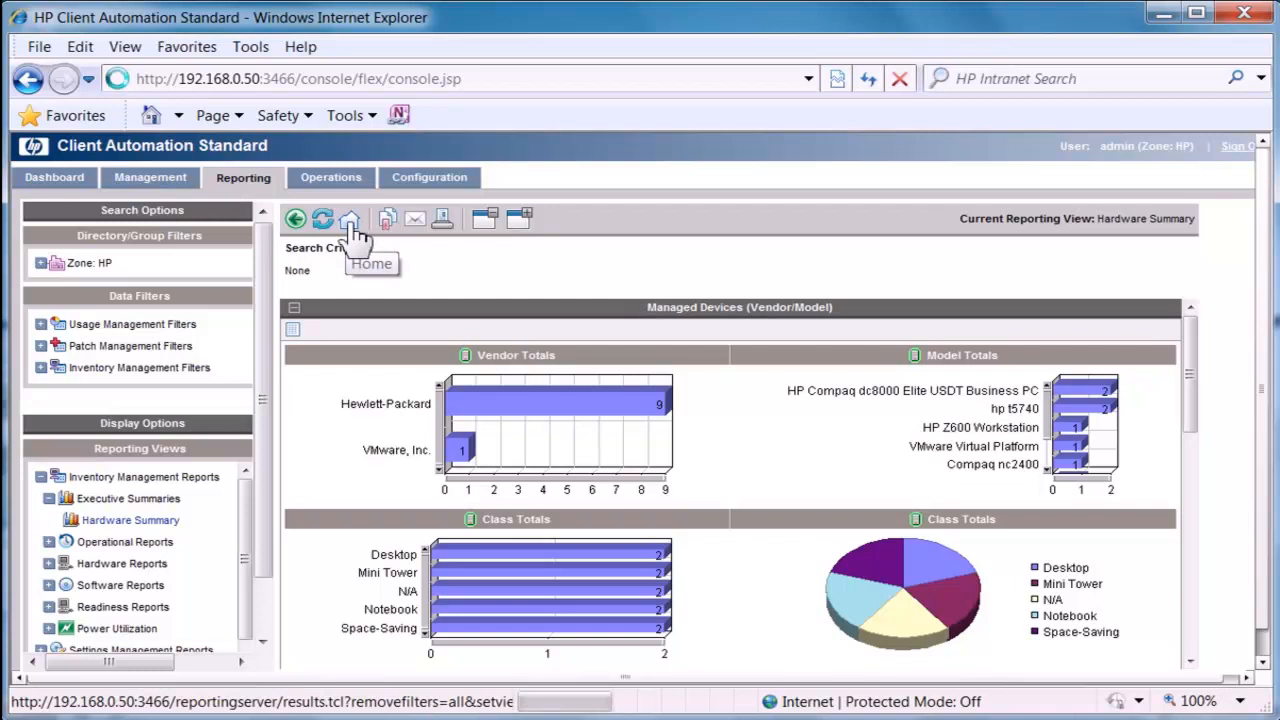
Return to the Reporting Home Page and search devices by IP Address
{"action": "left_click", "coordinate": [349, 219]}
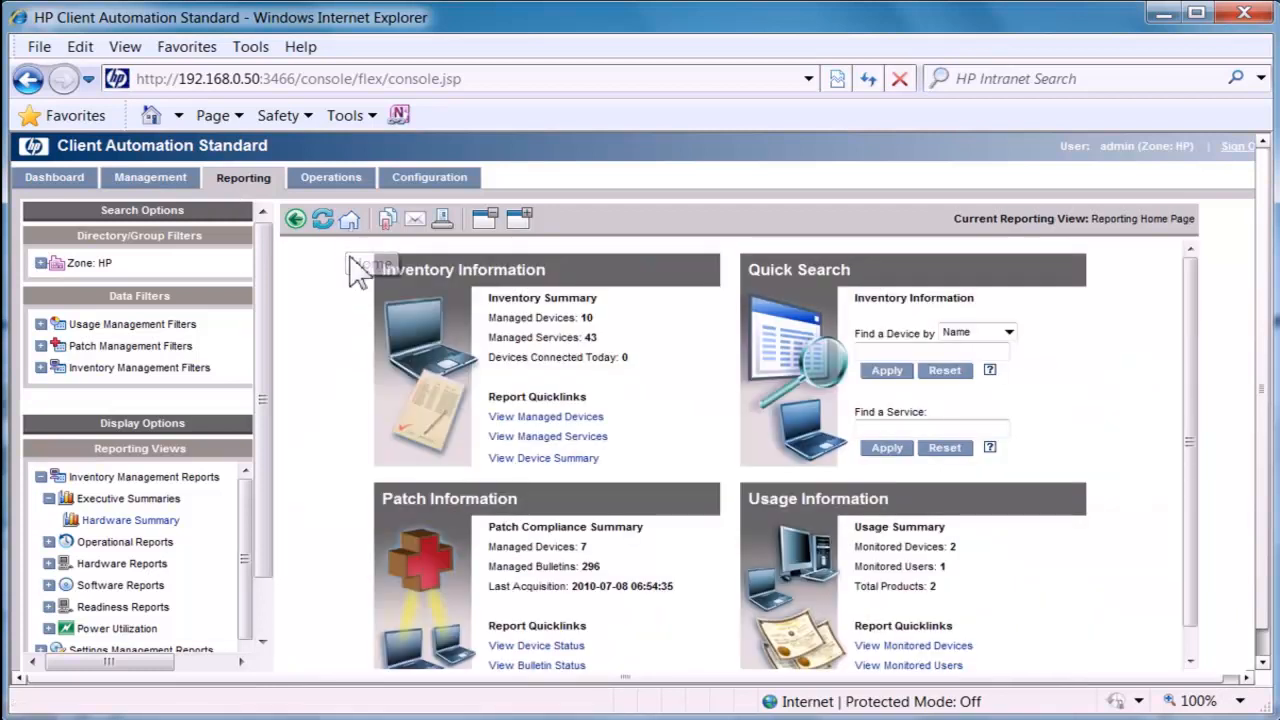
{"action": "mouse_move", "coordinate": [420, 545]}
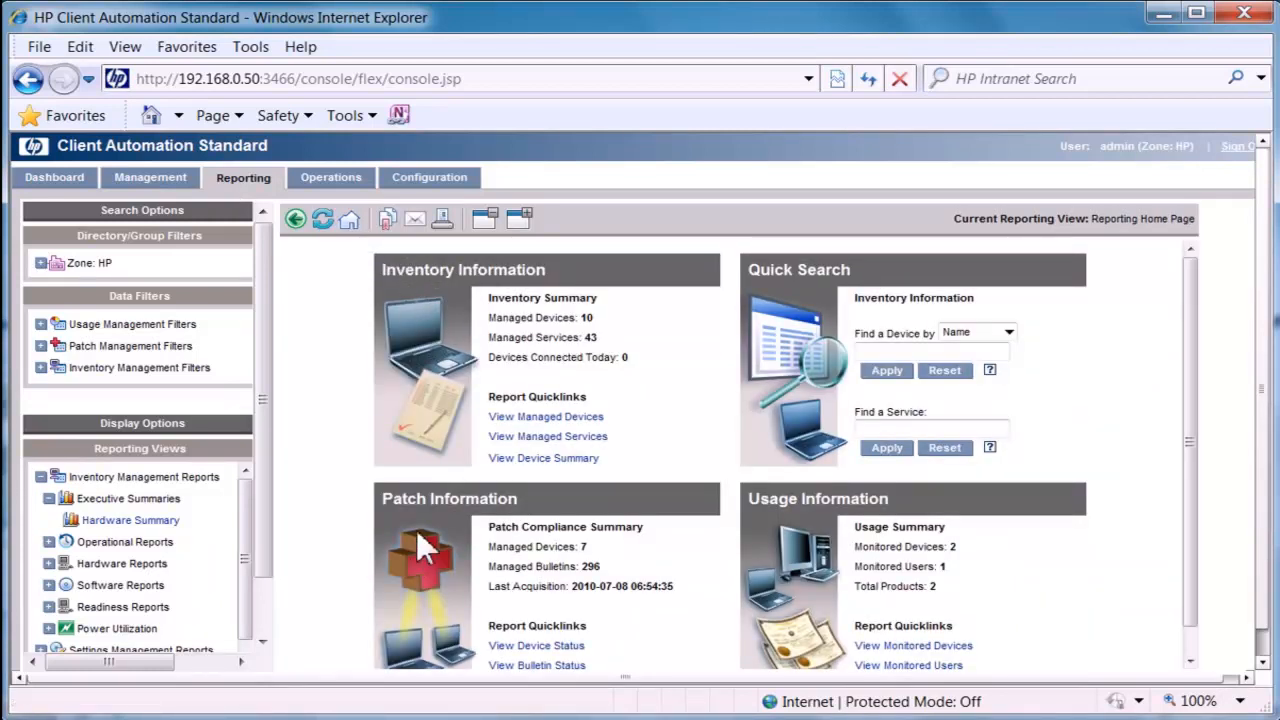
{"action": "mouse_move", "coordinate": [790, 525]}
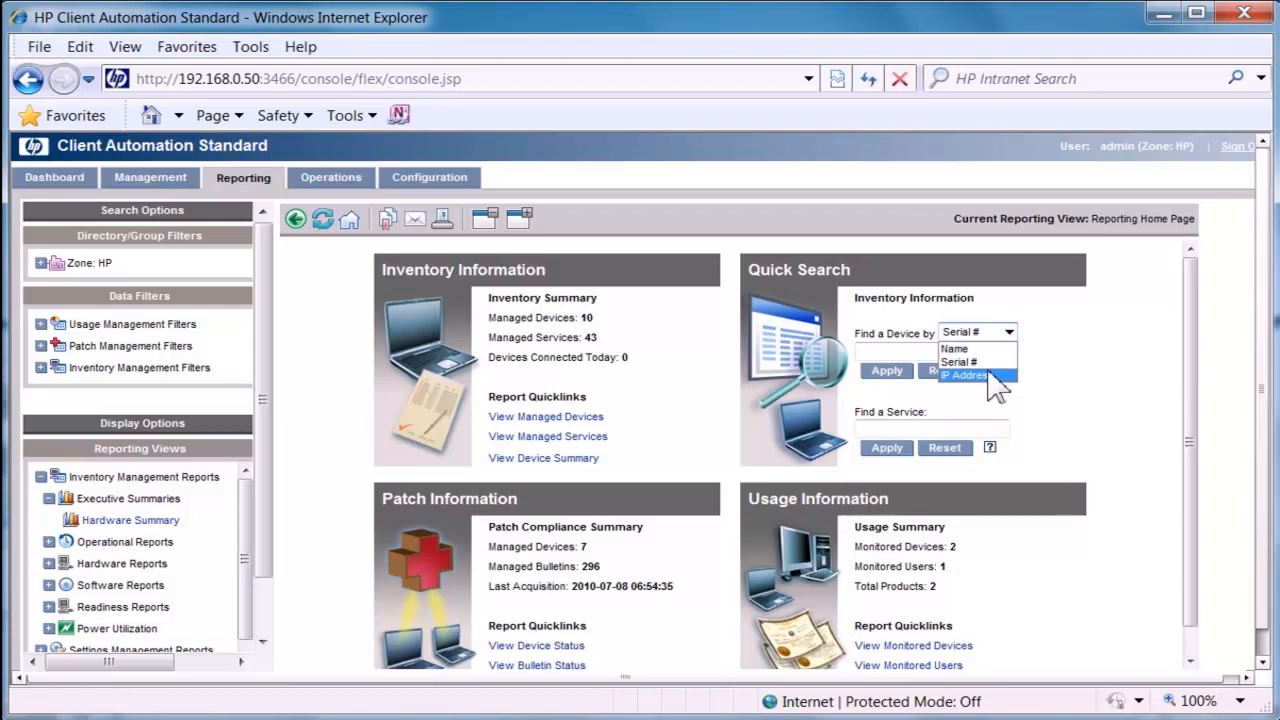
{"action": "left_click", "coordinate": [963, 375]}
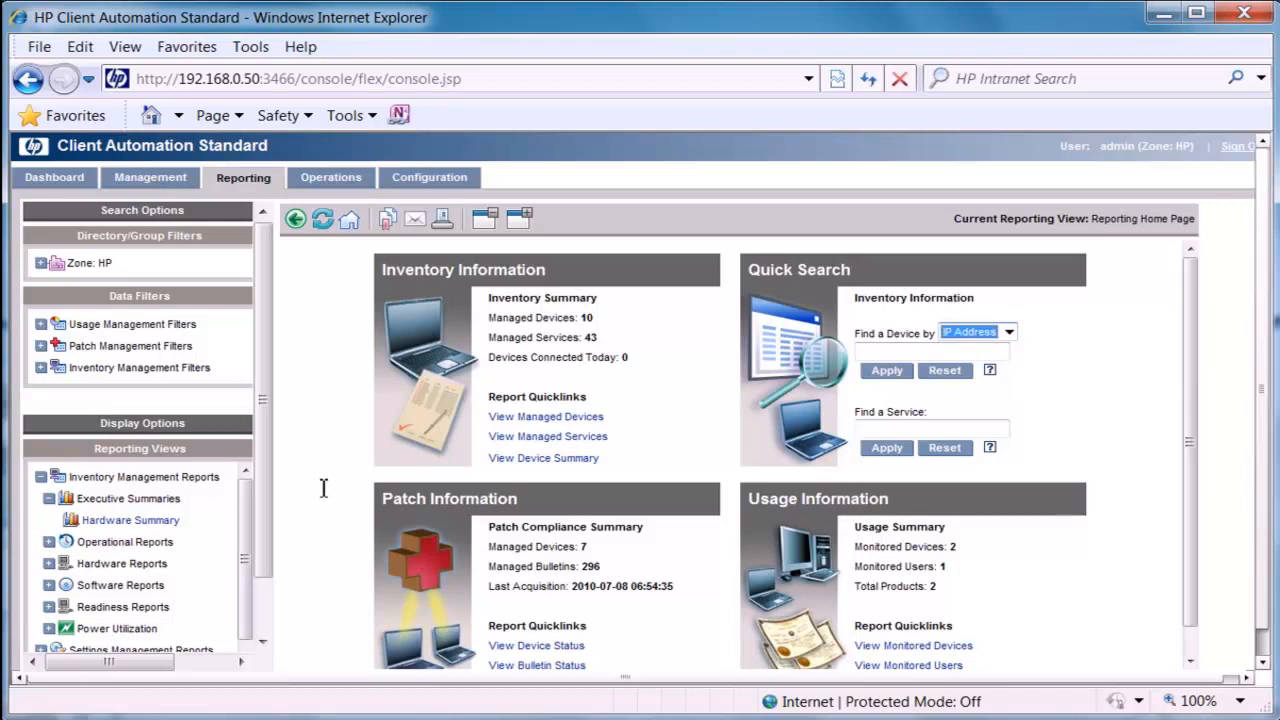
{"action": "mouse_move", "coordinate": [130, 520]}
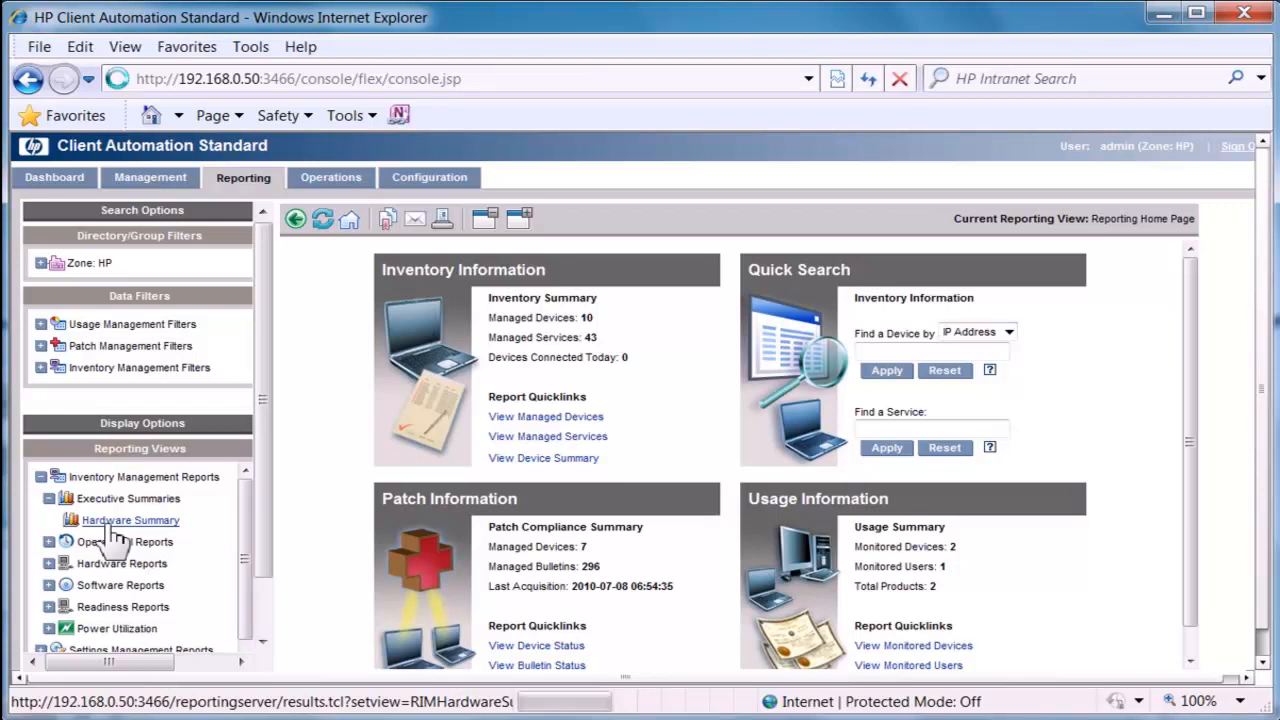
Launch the Hardware Summary report and scroll through its charts
{"action": "left_click", "coordinate": [130, 520]}
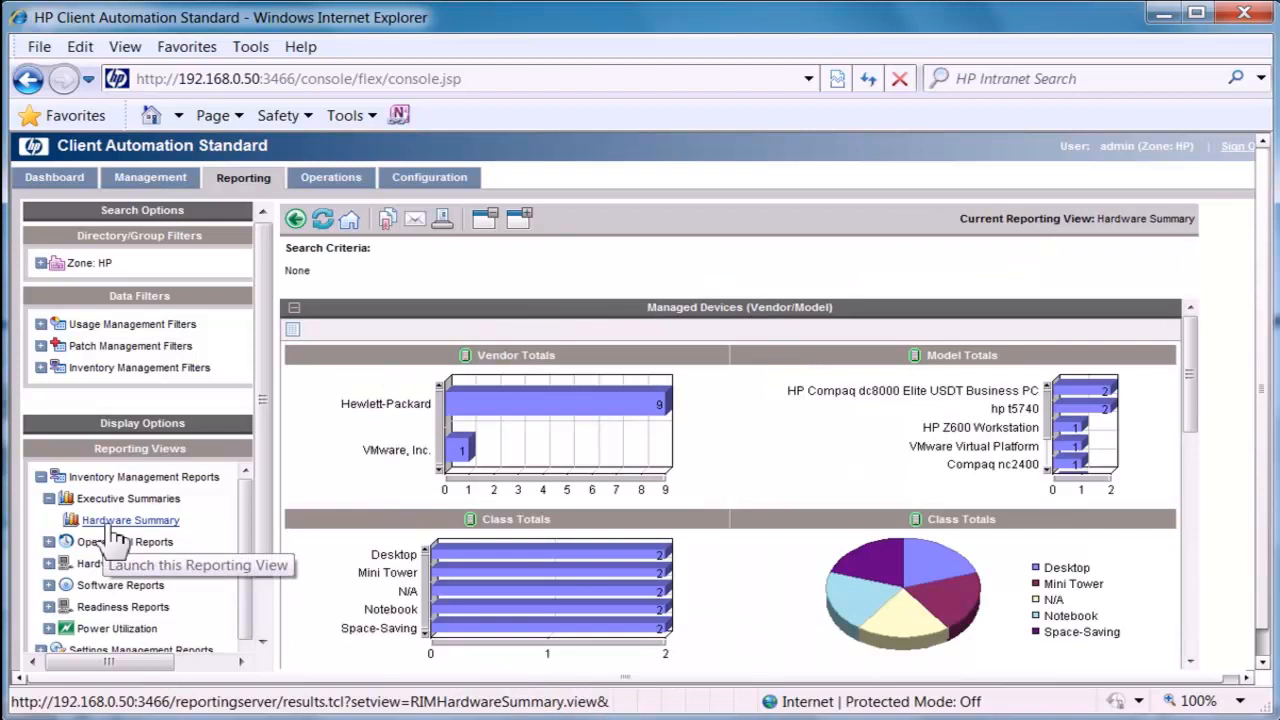
{"action": "mouse_move", "coordinate": [360, 535]}
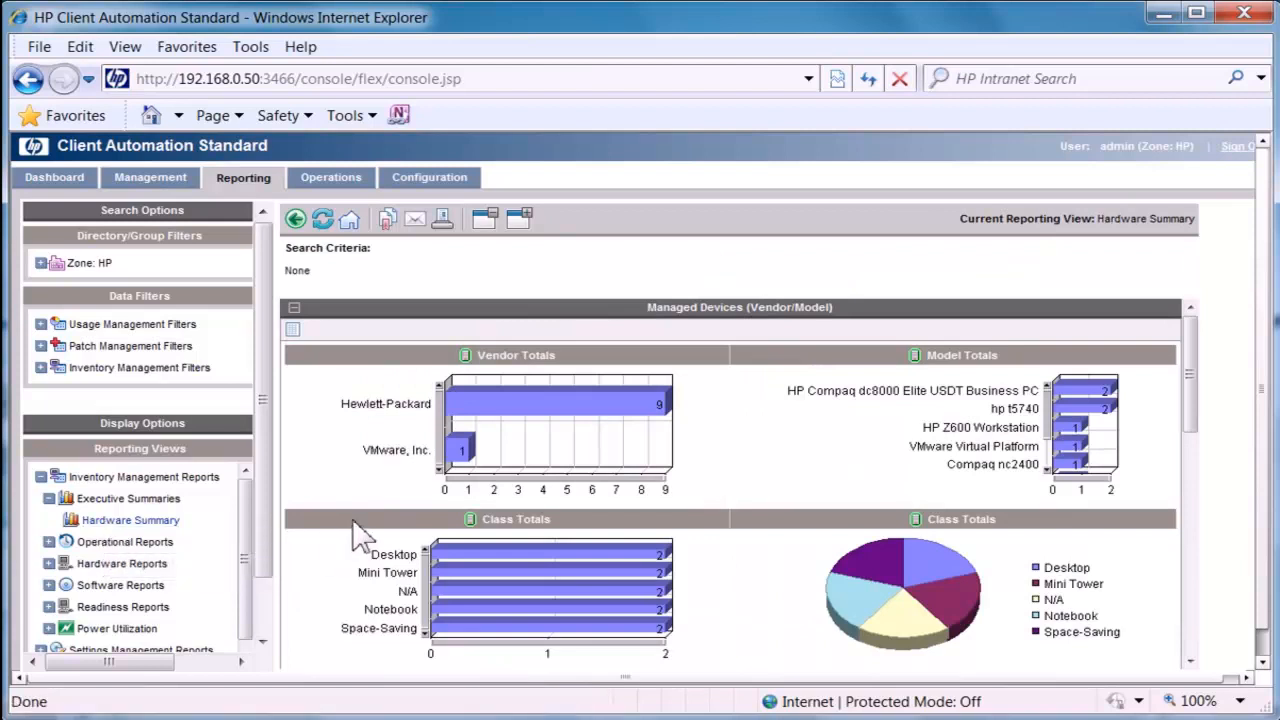
{"action": "scroll", "scroll_direction": "down", "scroll_amount": 3}
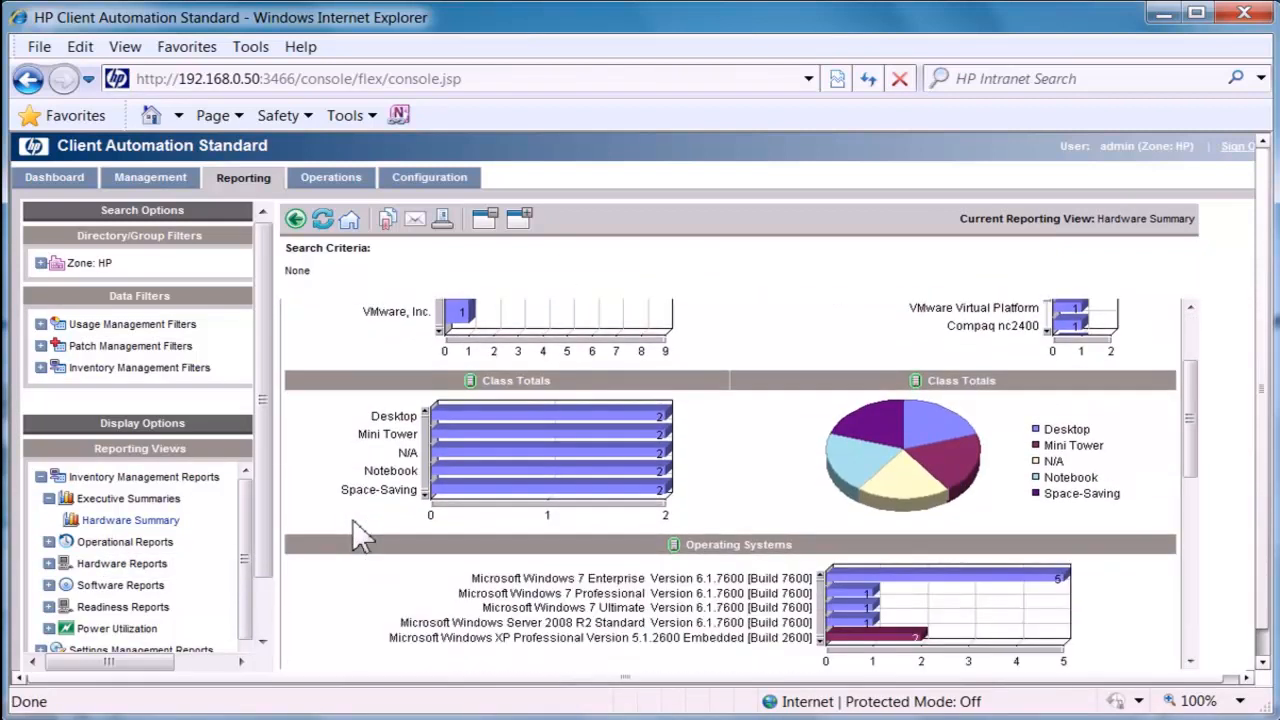
{"action": "scroll", "scroll_direction": "down", "scroll_amount": 3}
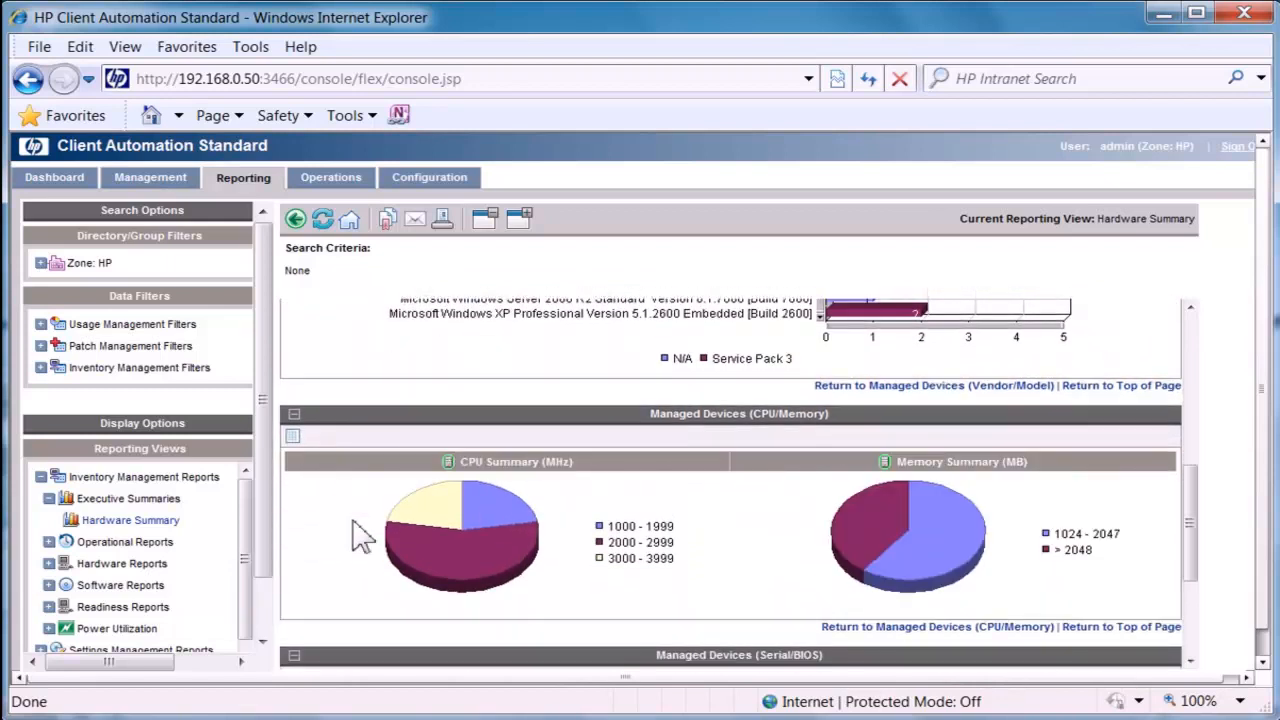
{"action": "scroll", "scroll_direction": "down", "scroll_amount": 3}
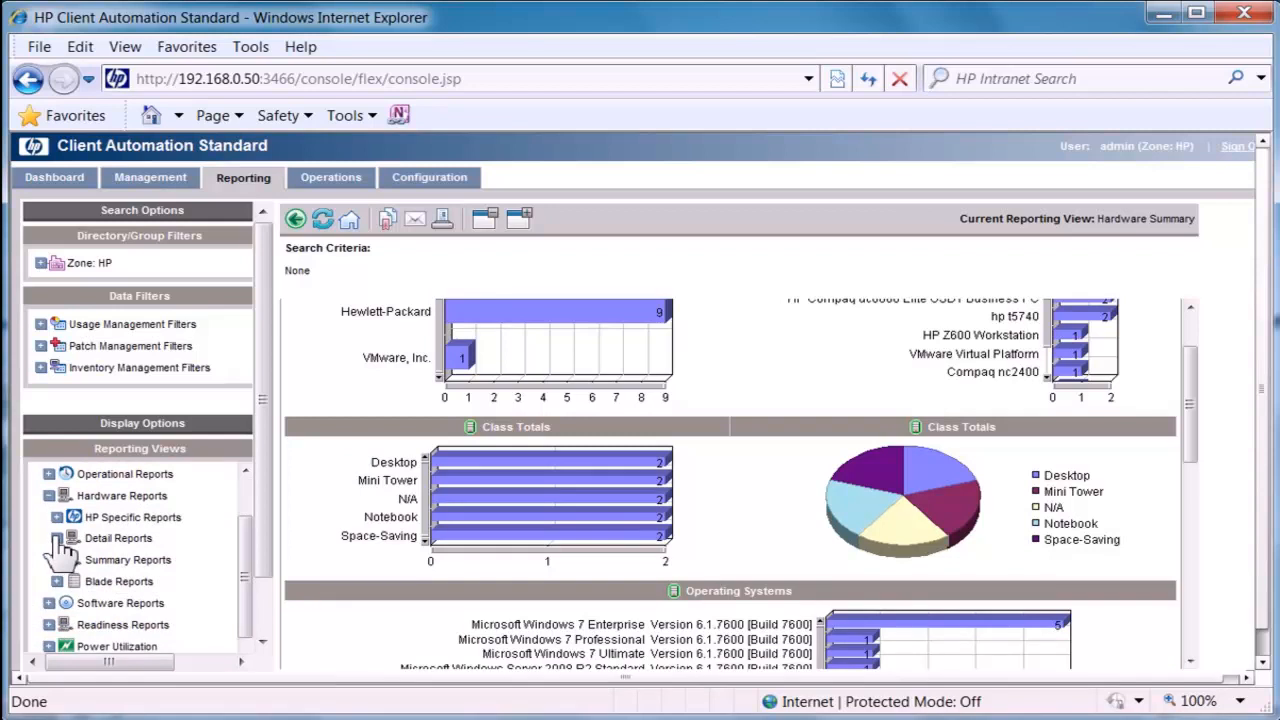
Expand Detail Reports and open Devices by Vendor/Model, then Devices by CPU/Memory
{"action": "left_click", "coordinate": [56, 538]}
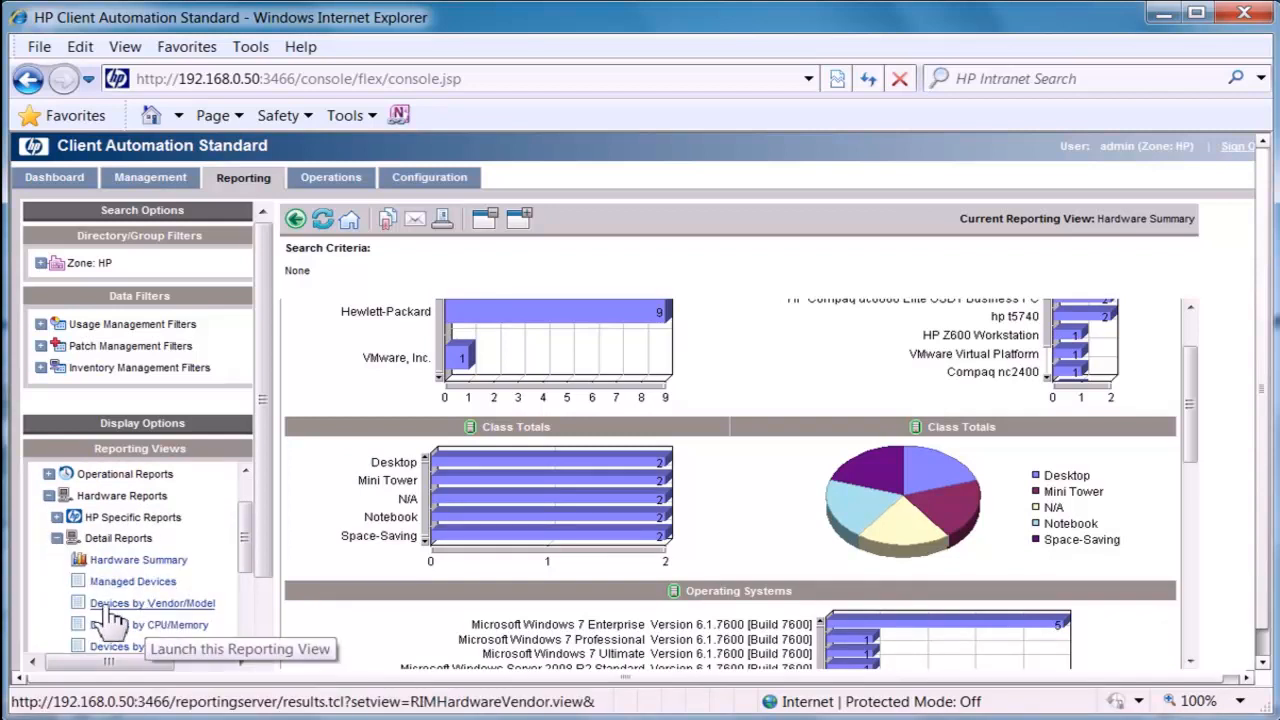
{"action": "left_click", "coordinate": [152, 602]}
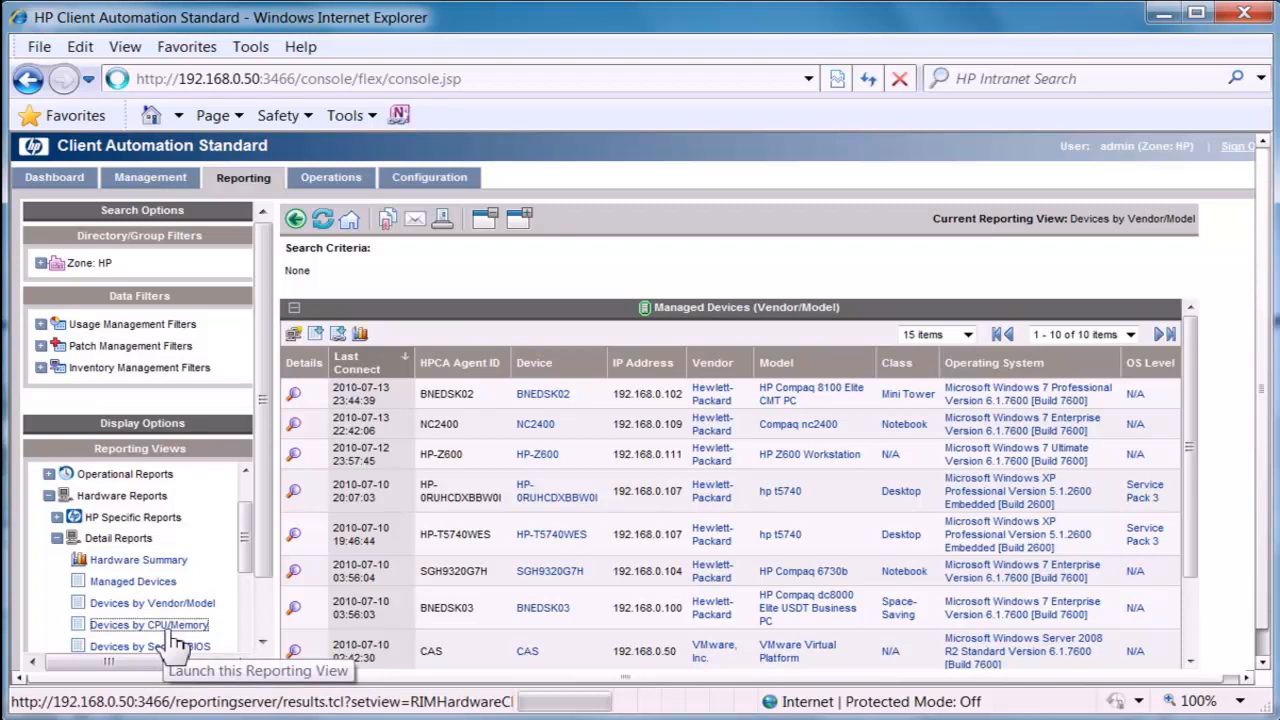
{"action": "left_click", "coordinate": [148, 624]}
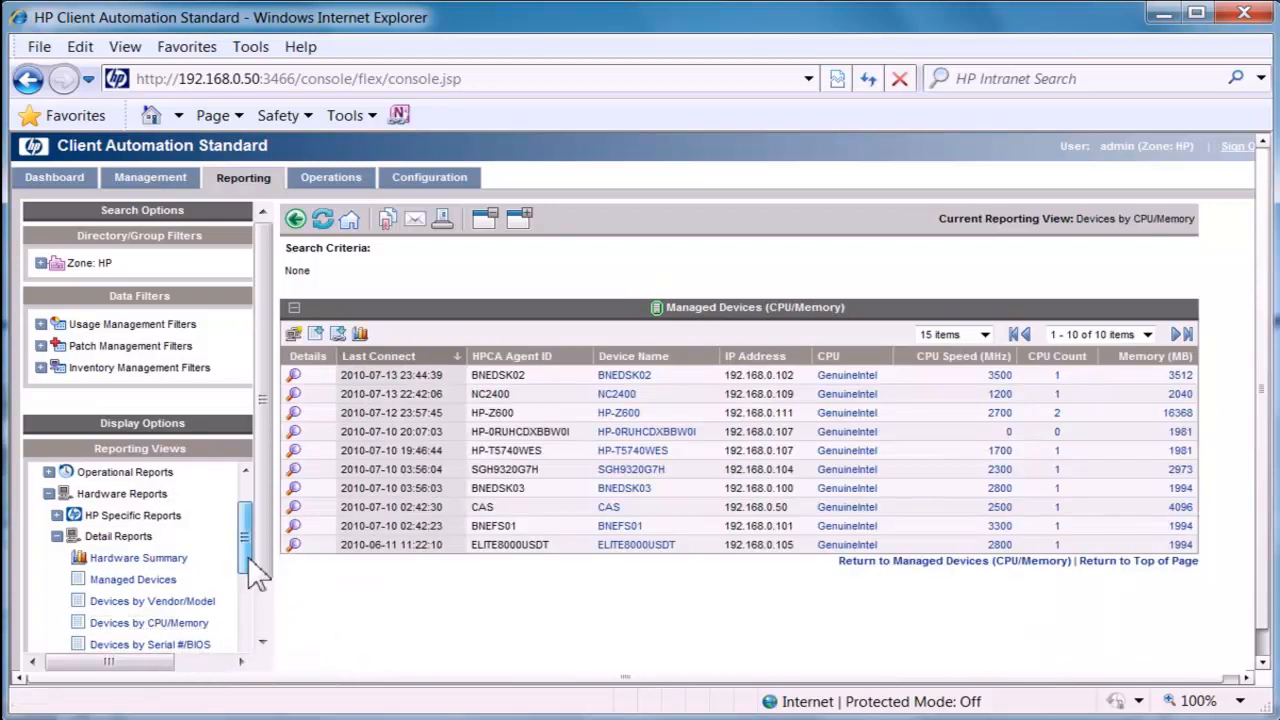
{"action": "scroll", "scroll_direction": "down", "scroll_amount": 3}
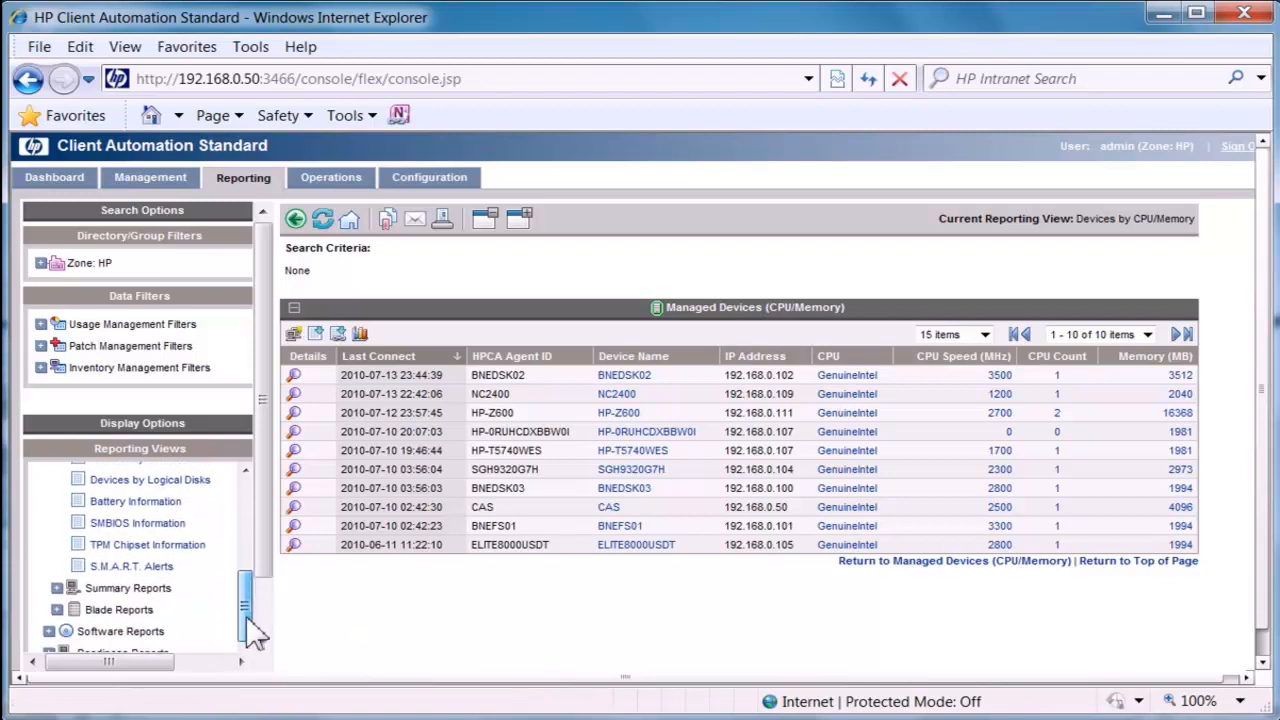
{"action": "scroll", "scroll_direction": "down", "scroll_amount": 3}
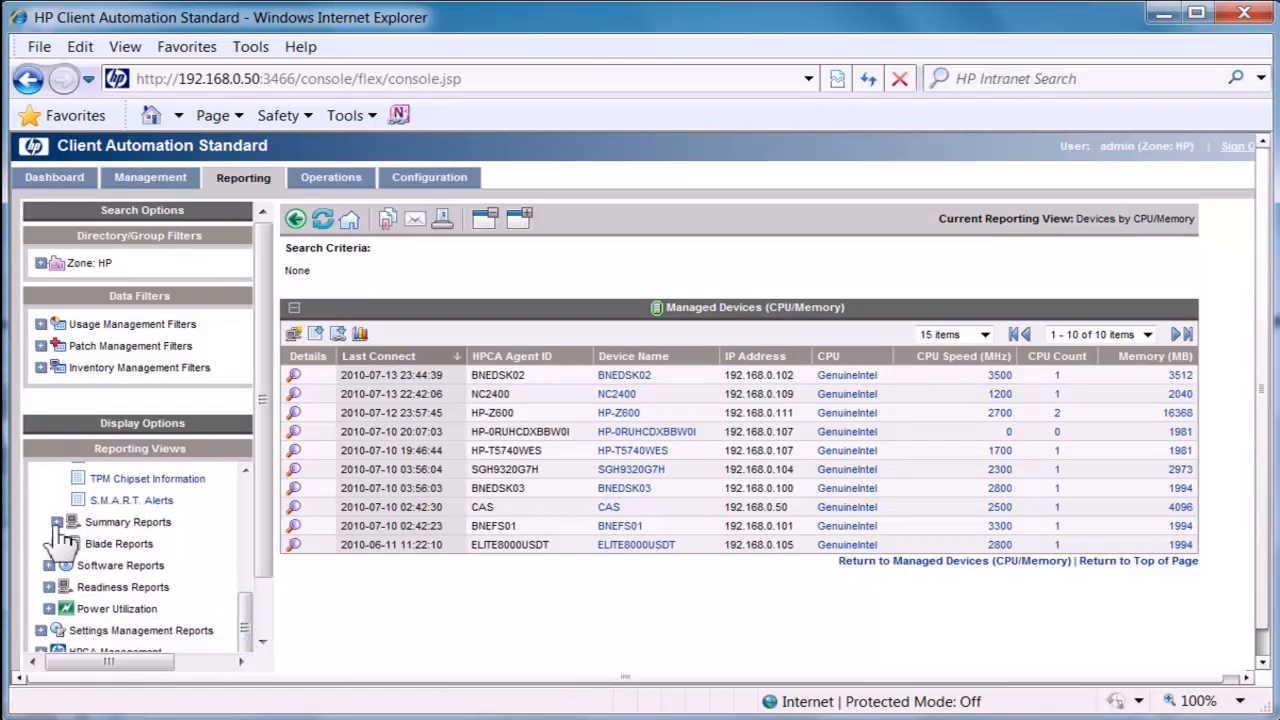
Expand the Summary Reports, Software Reports and Product Reports groups
{"action": "left_click", "coordinate": [57, 522]}
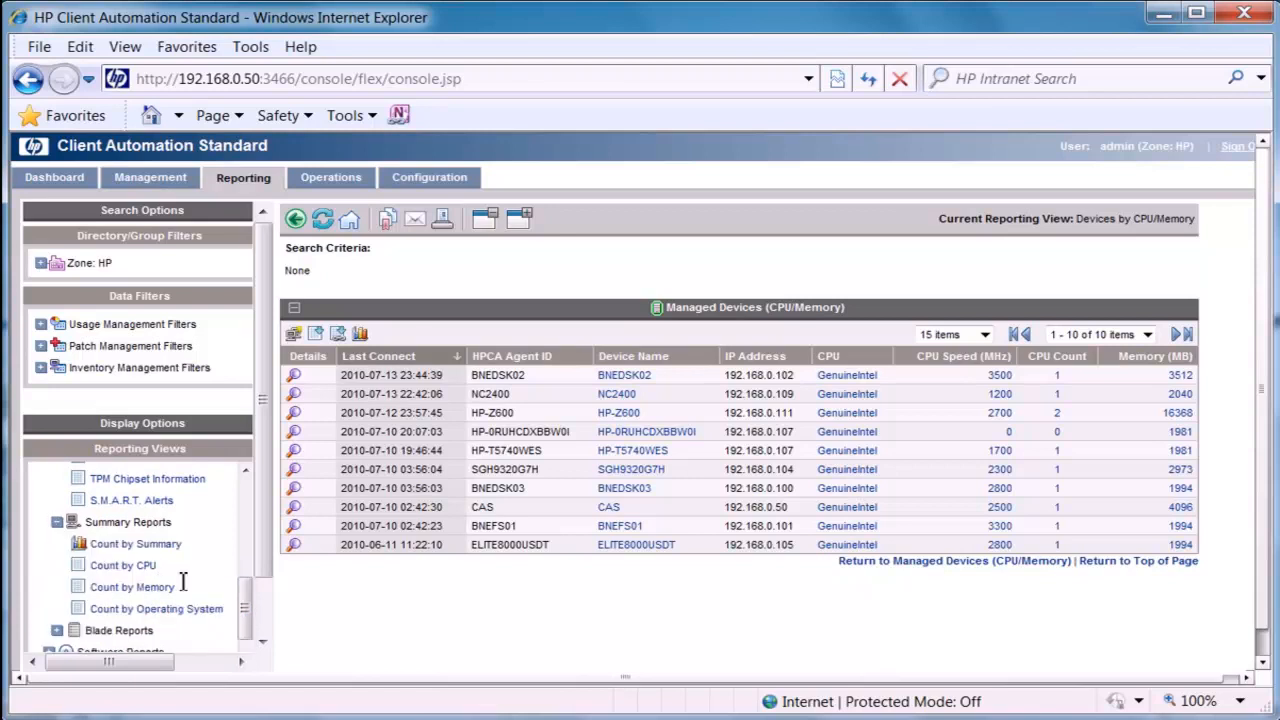
{"action": "mouse_move", "coordinate": [122, 565]}
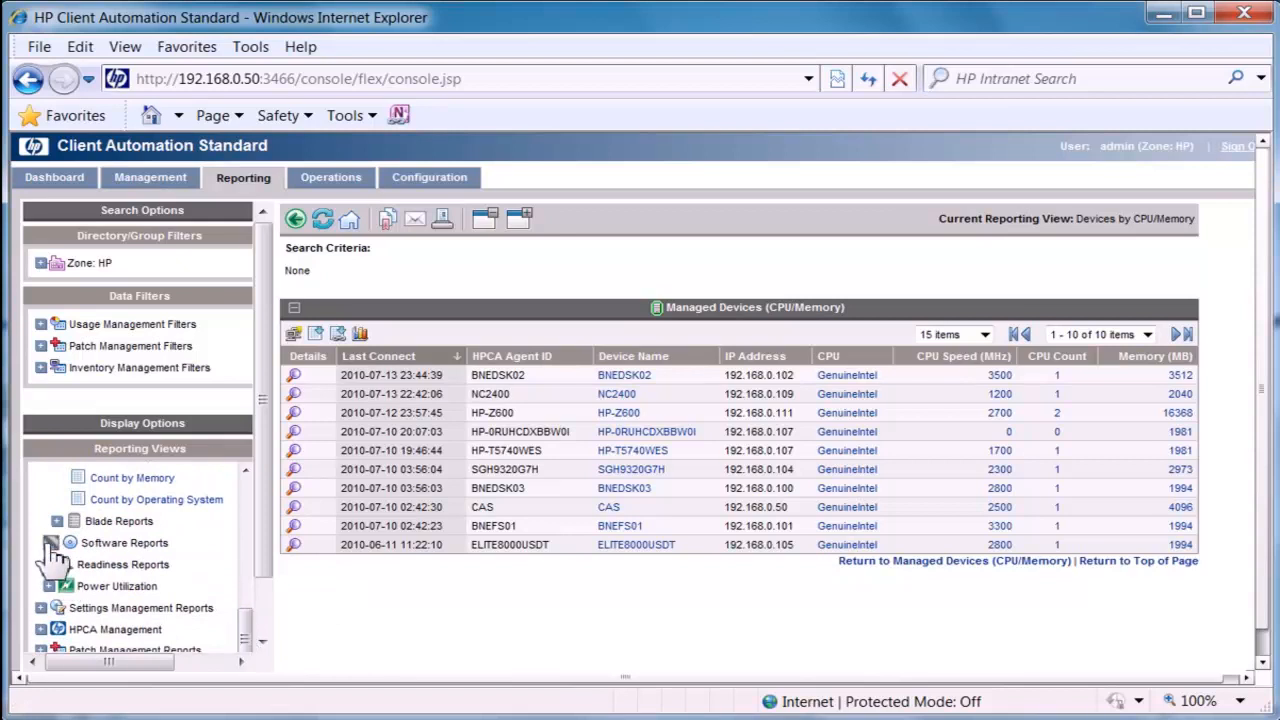
{"action": "left_click", "coordinate": [58, 542]}
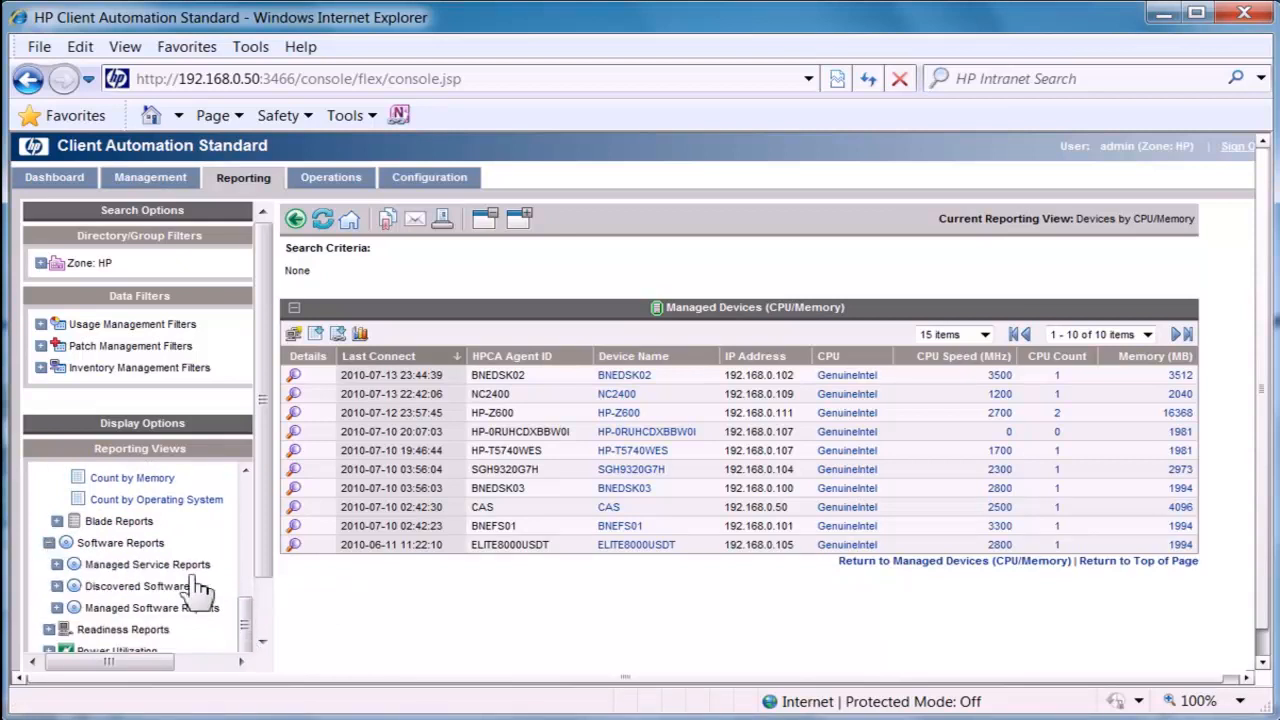
{"action": "mouse_move", "coordinate": [120, 595]}
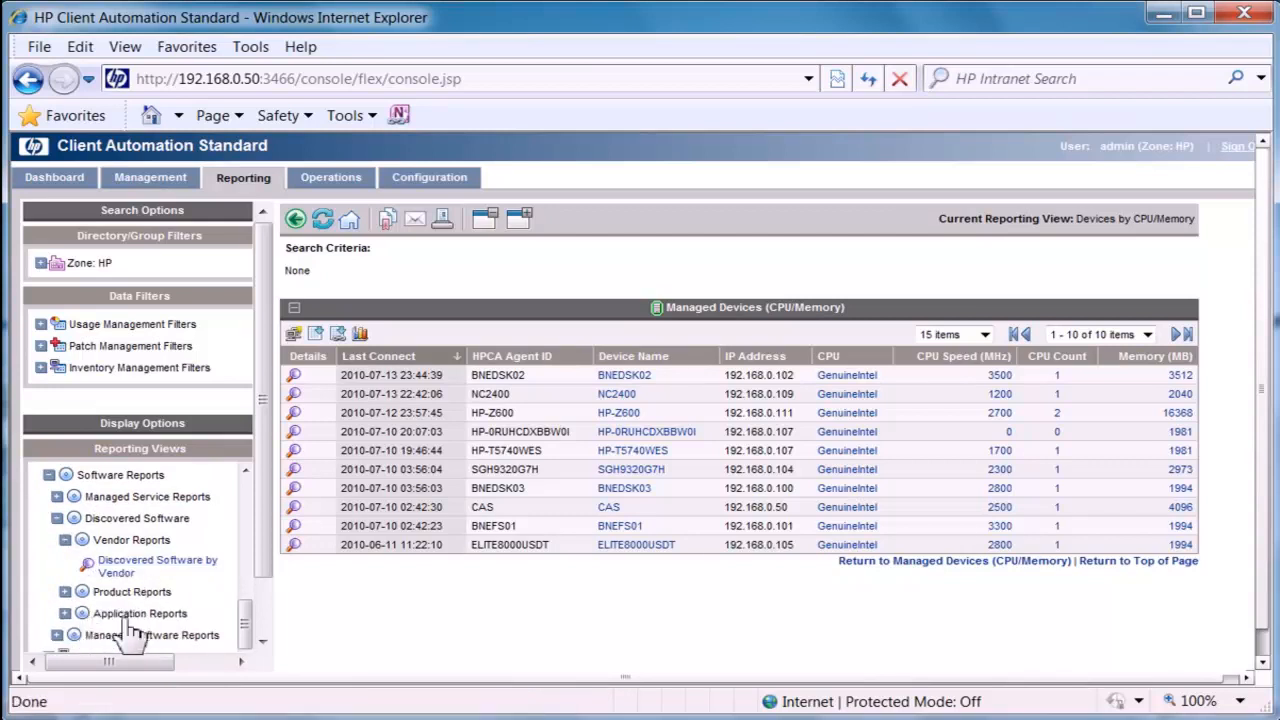
{"action": "left_click", "coordinate": [81, 591]}
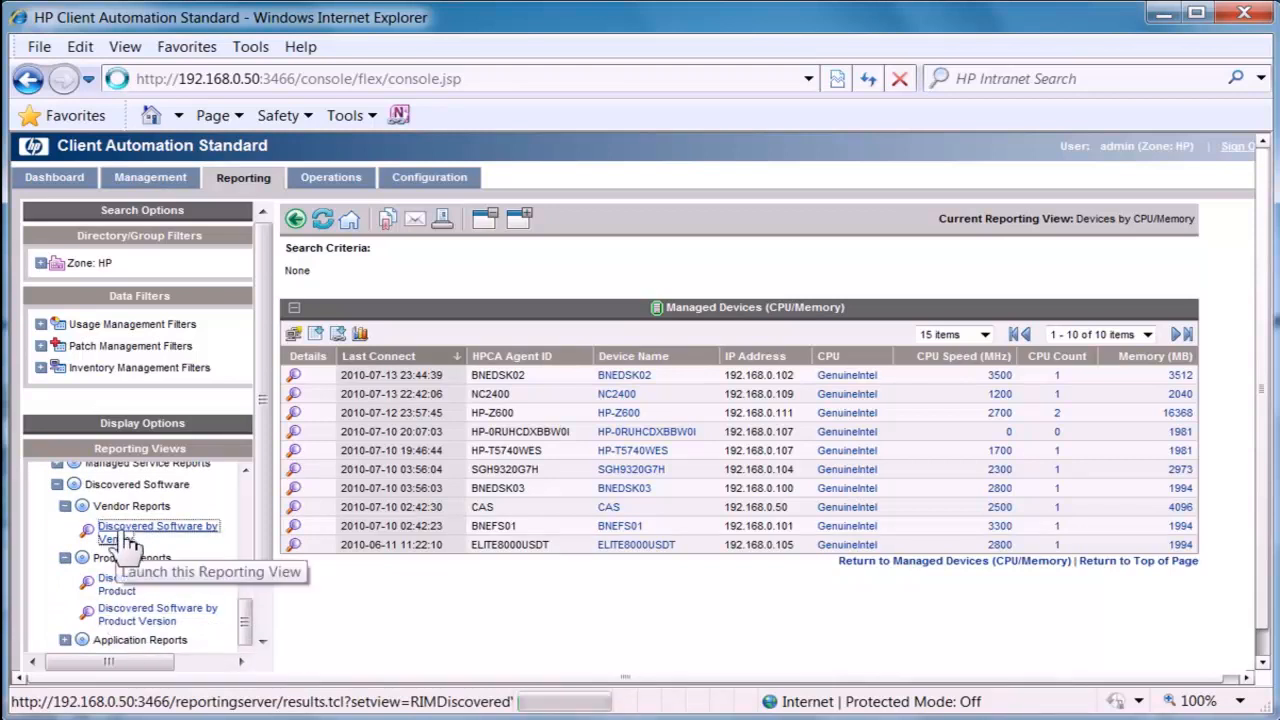
Open Discovered Software by Vendor and show 500 rows per page
{"action": "left_click", "coordinate": [157, 532]}
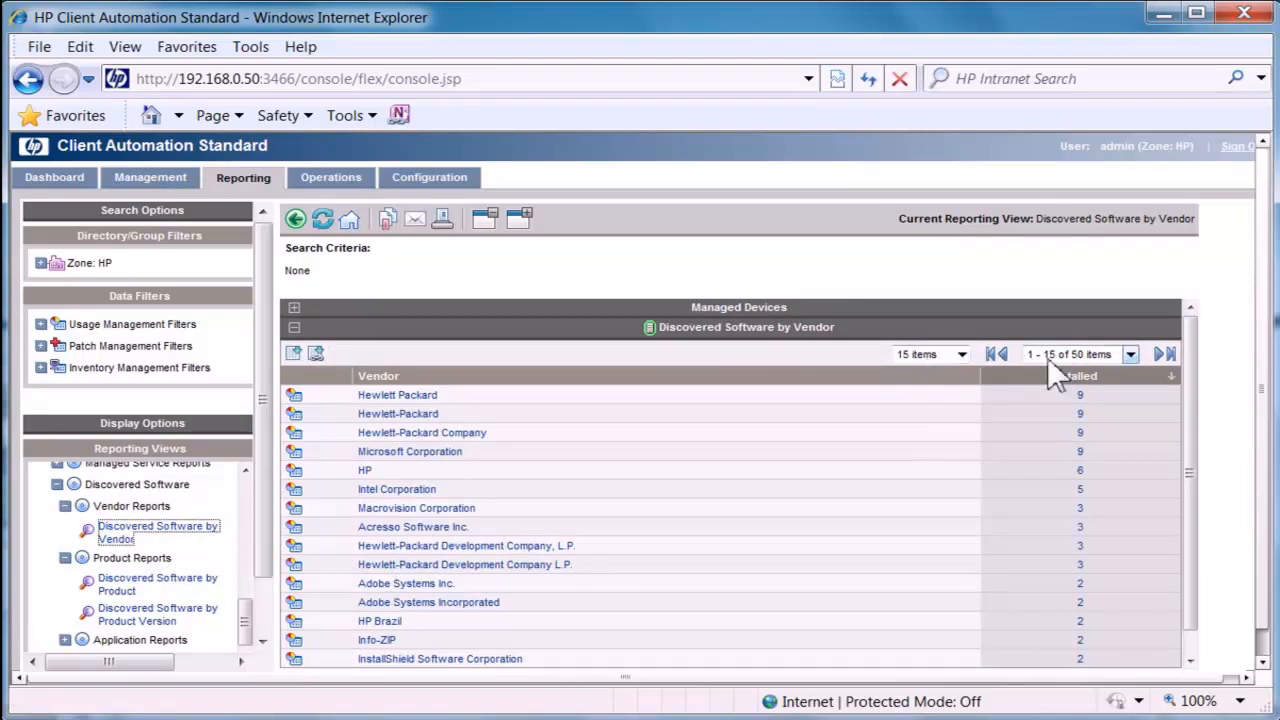
{"action": "left_click", "coordinate": [926, 354]}
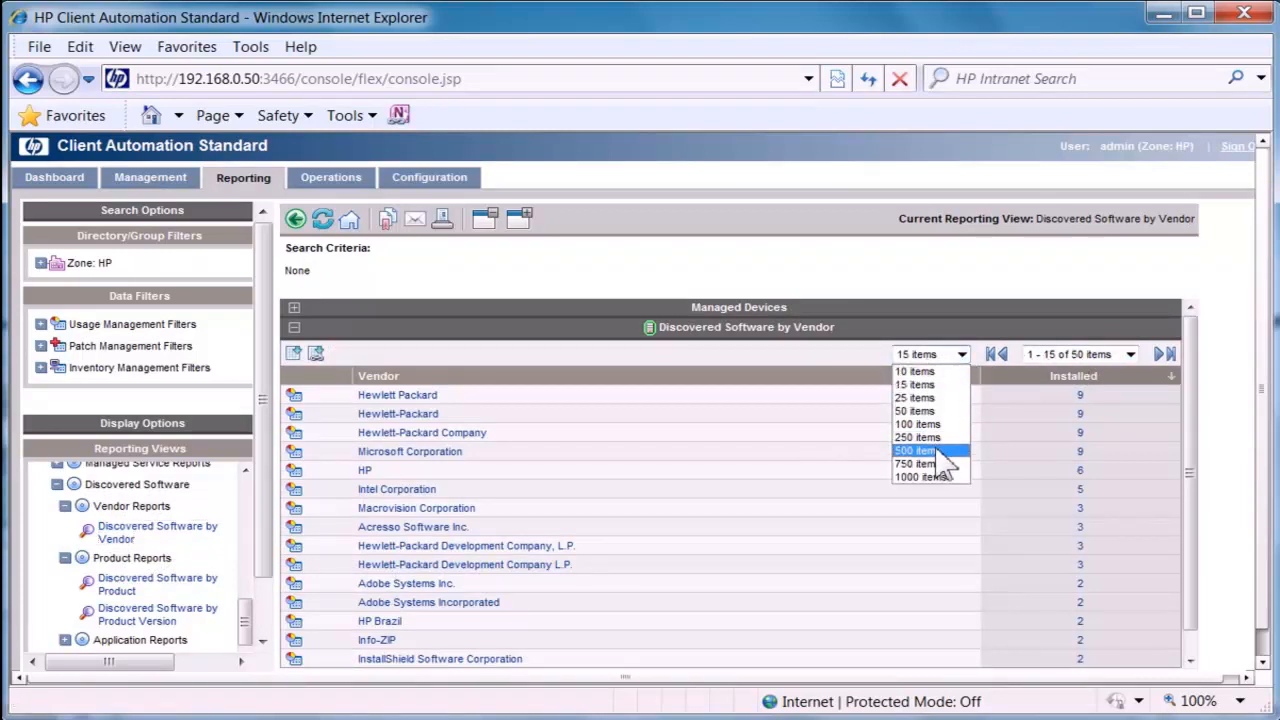
{"action": "left_click", "coordinate": [913, 450]}
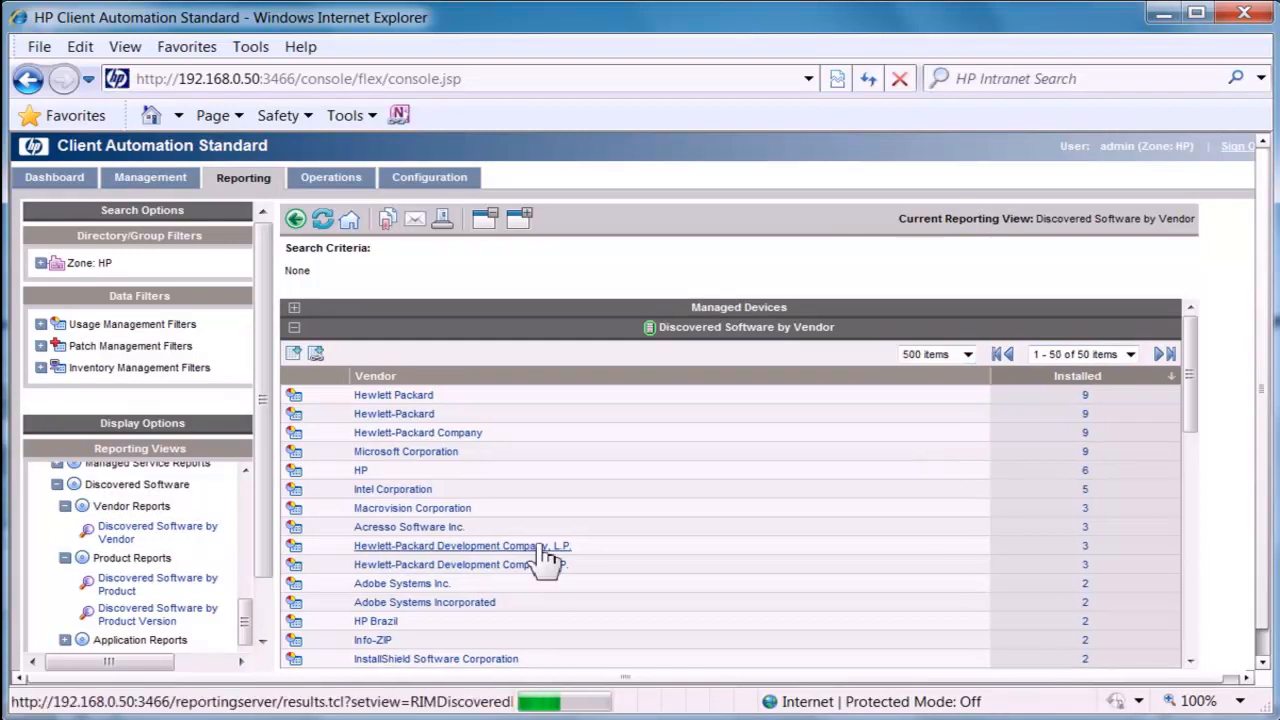
{"action": "scroll", "scroll_direction": "down", "scroll_amount": 3}
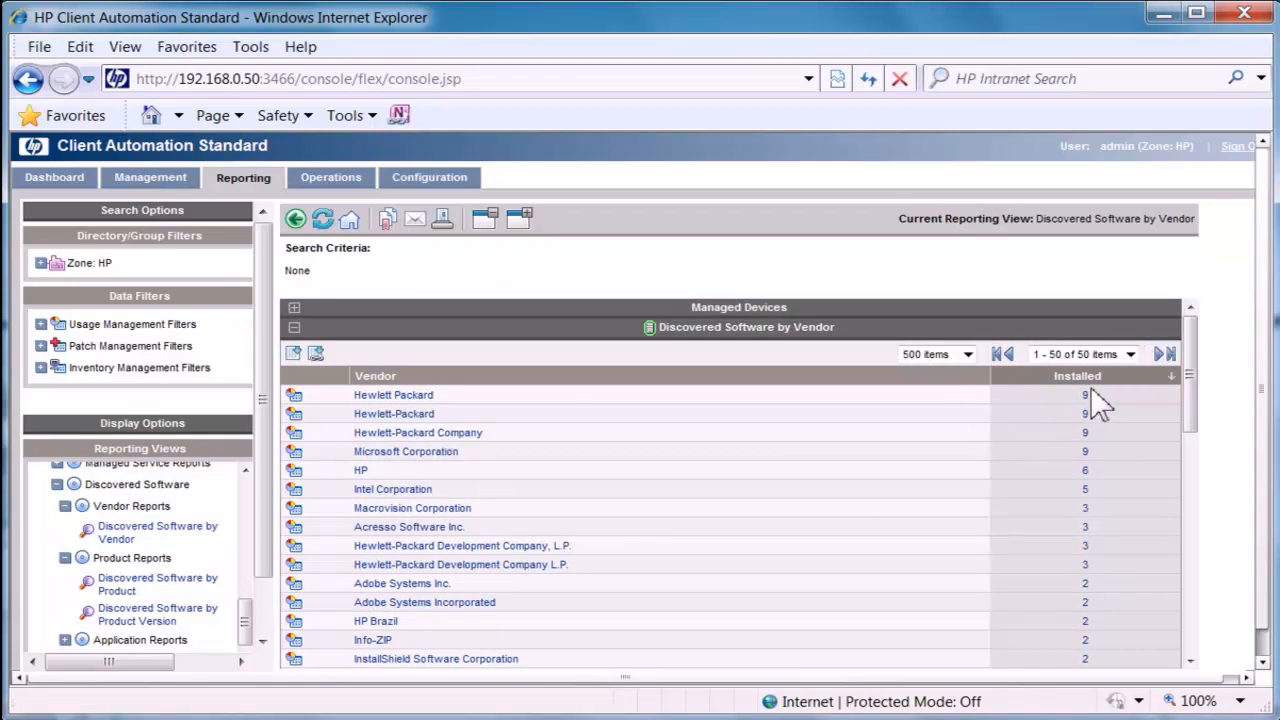
{"action": "mouse_move", "coordinate": [1085, 415]}
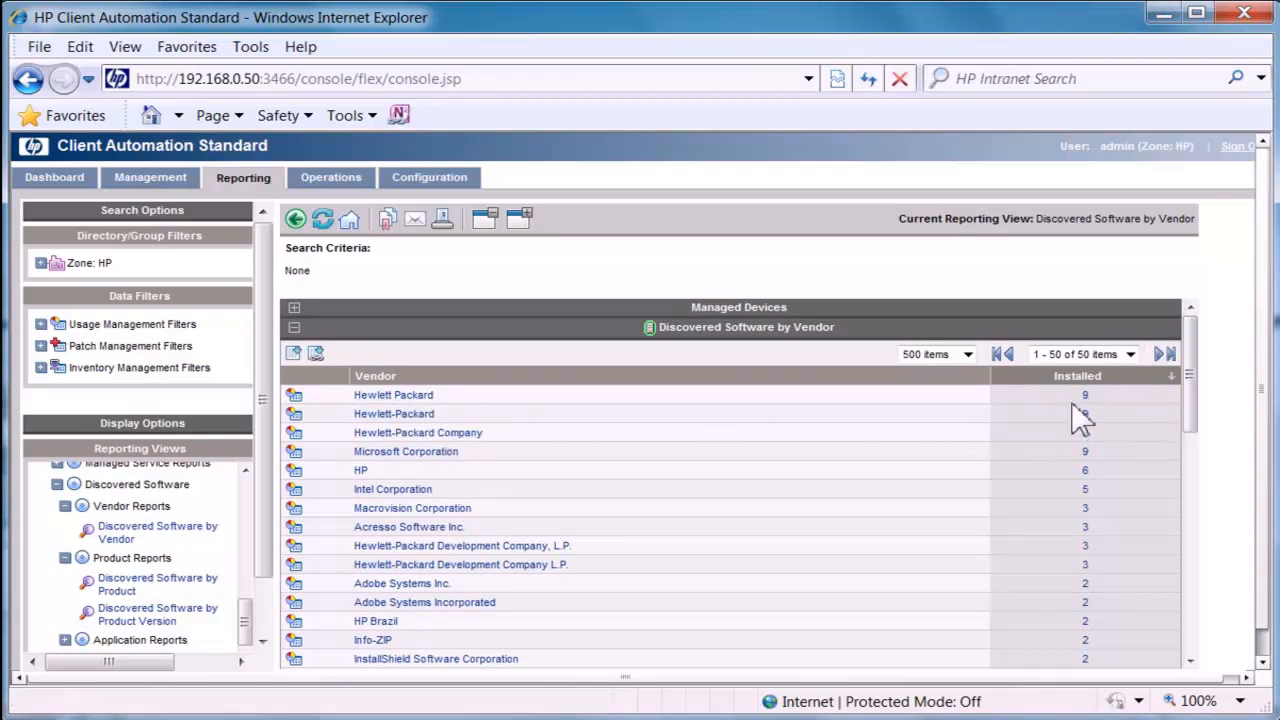
{"action": "mouse_move", "coordinate": [1085, 394]}
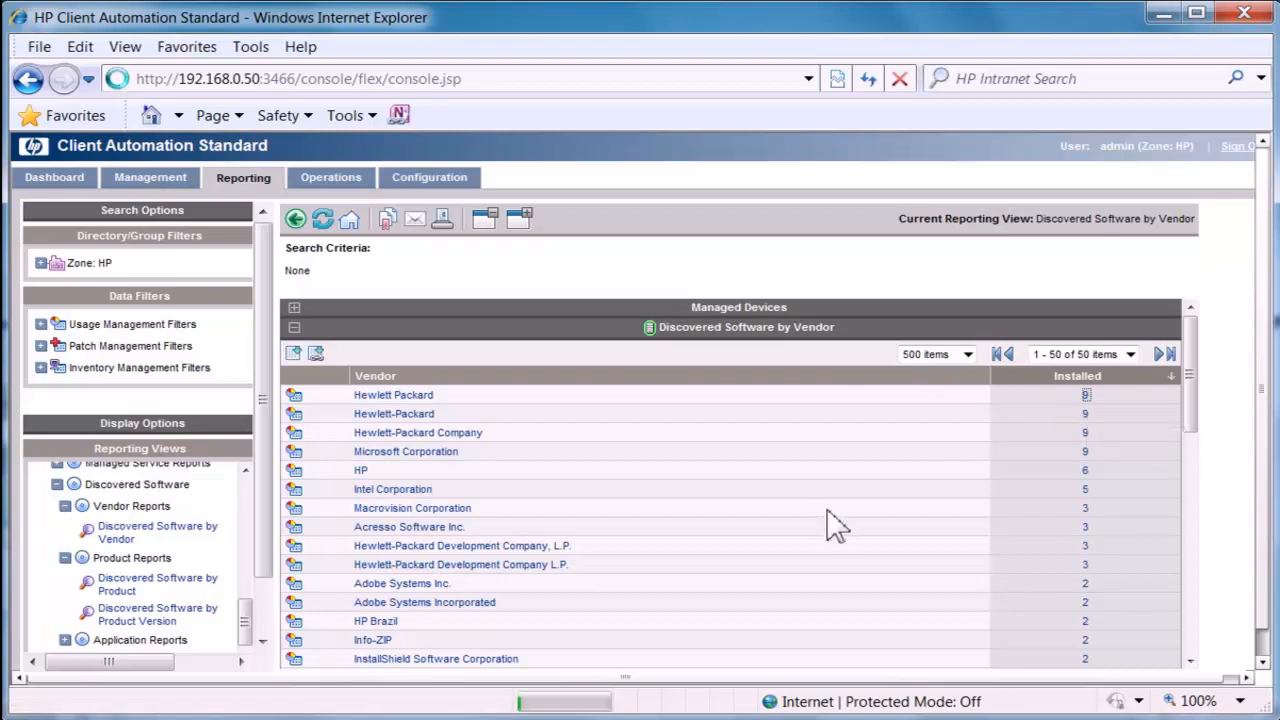
Drill into Hewlett Packard software devices, then expand Settings Management Reports
{"action": "left_click", "coordinate": [393, 394]}
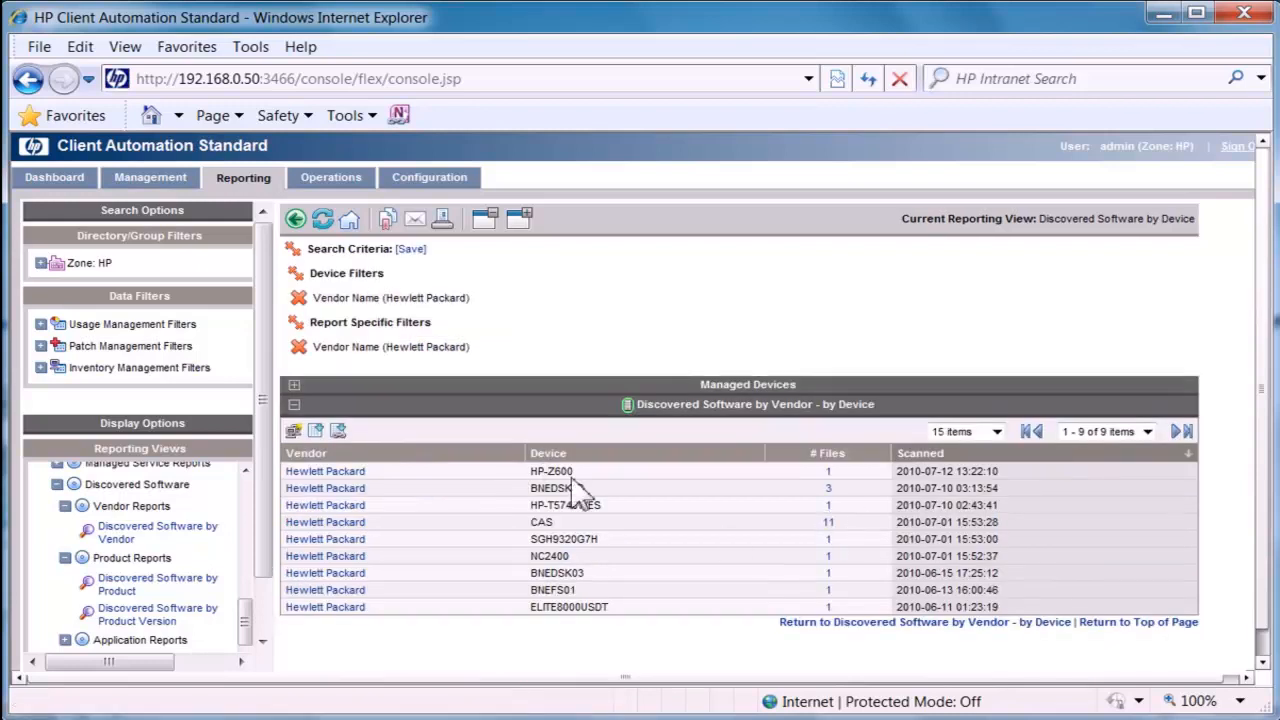
{"action": "mouse_move", "coordinate": [540, 520]}
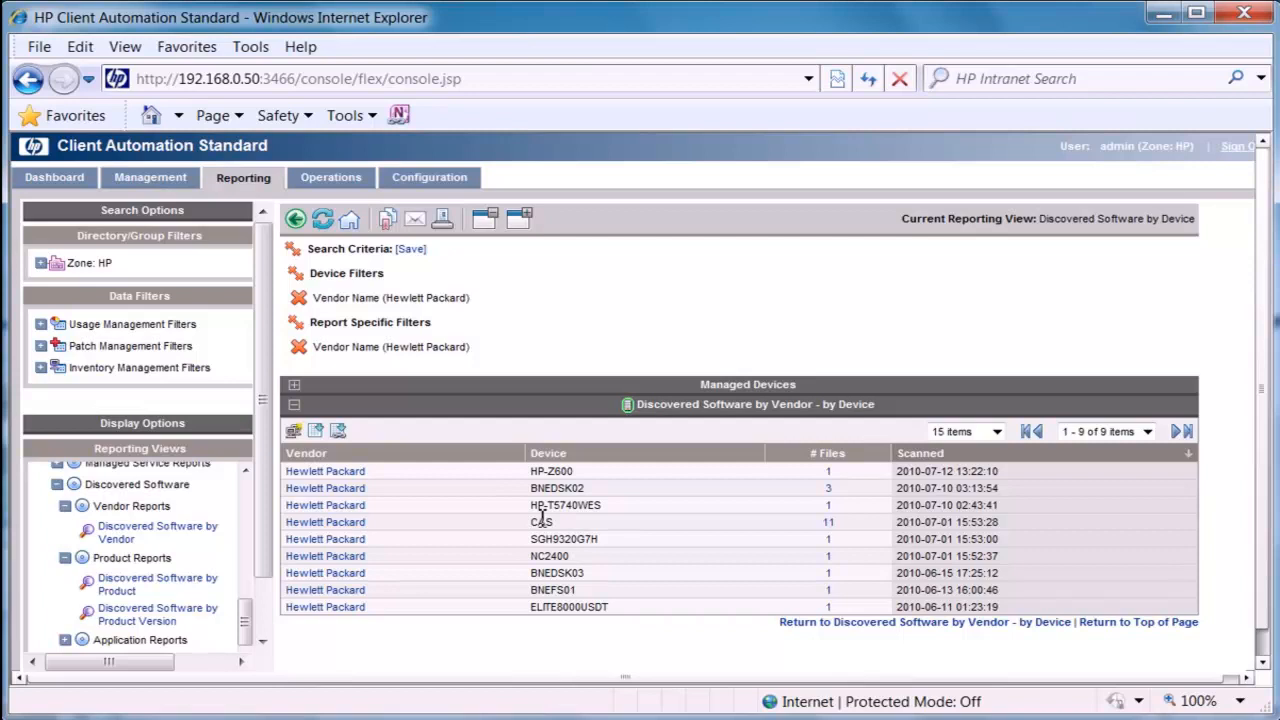
{"action": "mouse_move", "coordinate": [615, 525]}
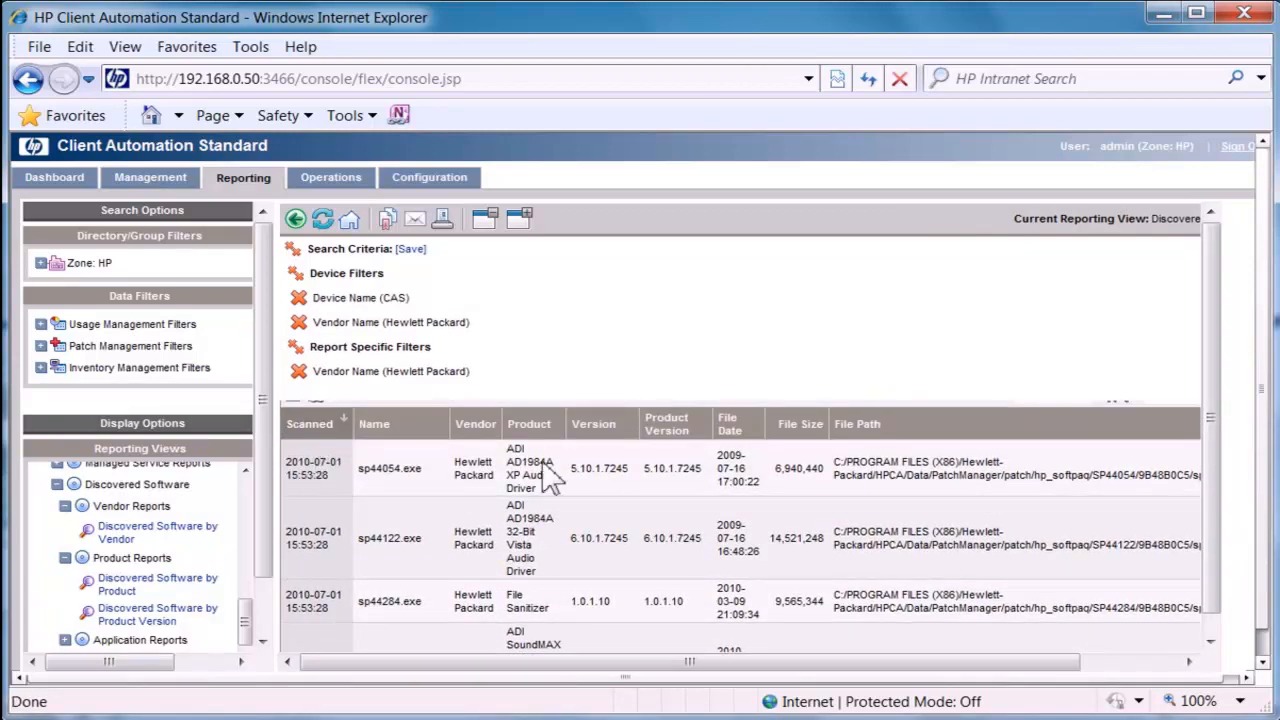
{"action": "mouse_move", "coordinate": [380, 585]}
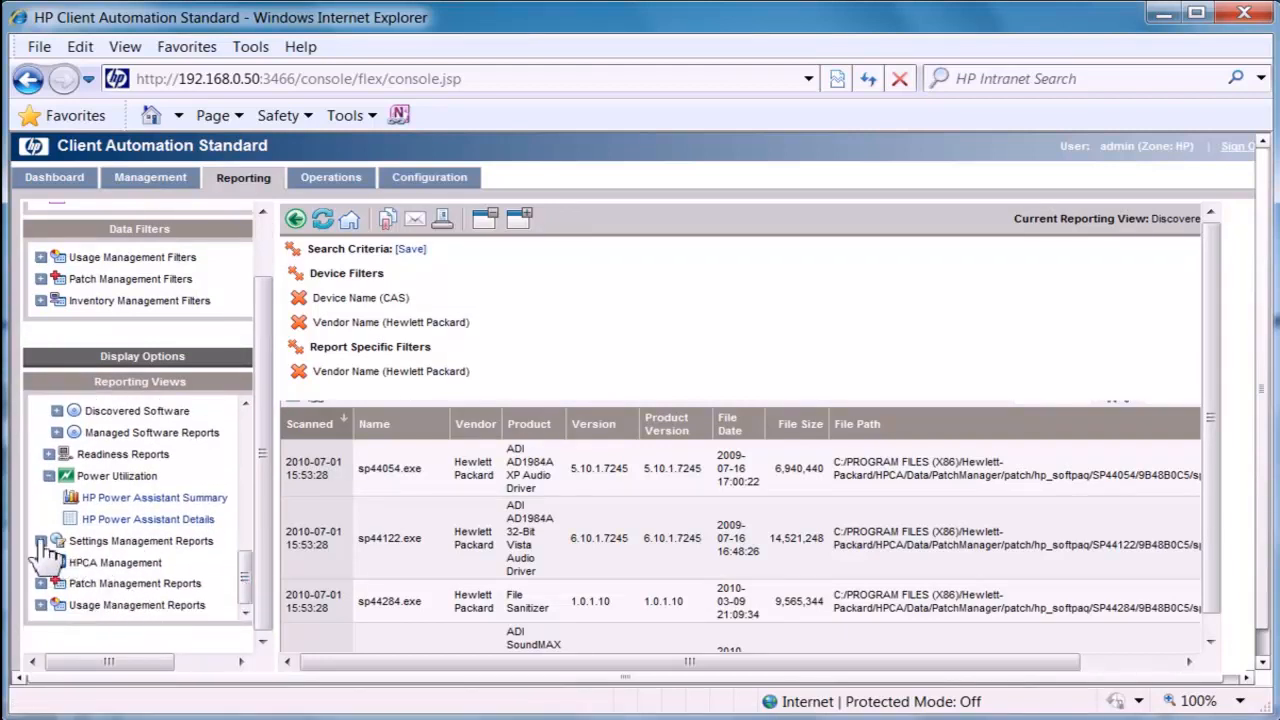
{"action": "left_click", "coordinate": [48, 540]}
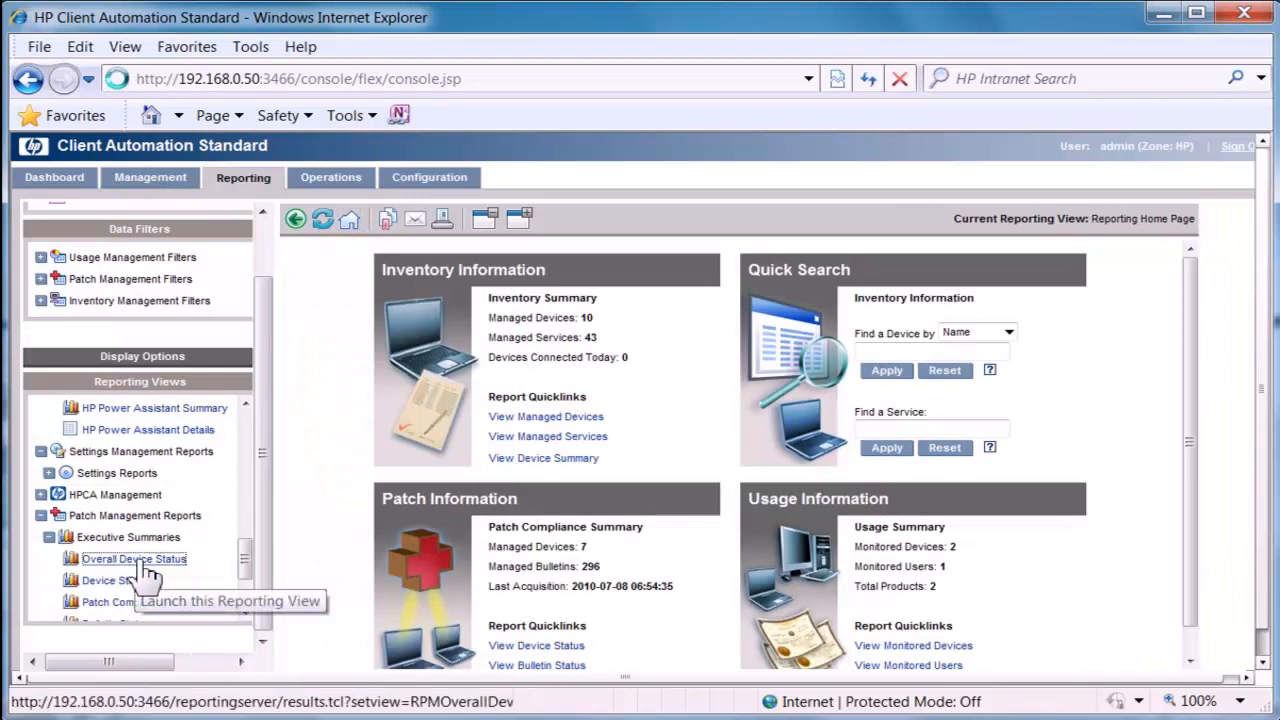
Open Overall Device Patch Compliance and expand Patch Compliance Details
{"action": "left_click", "coordinate": [133, 558]}
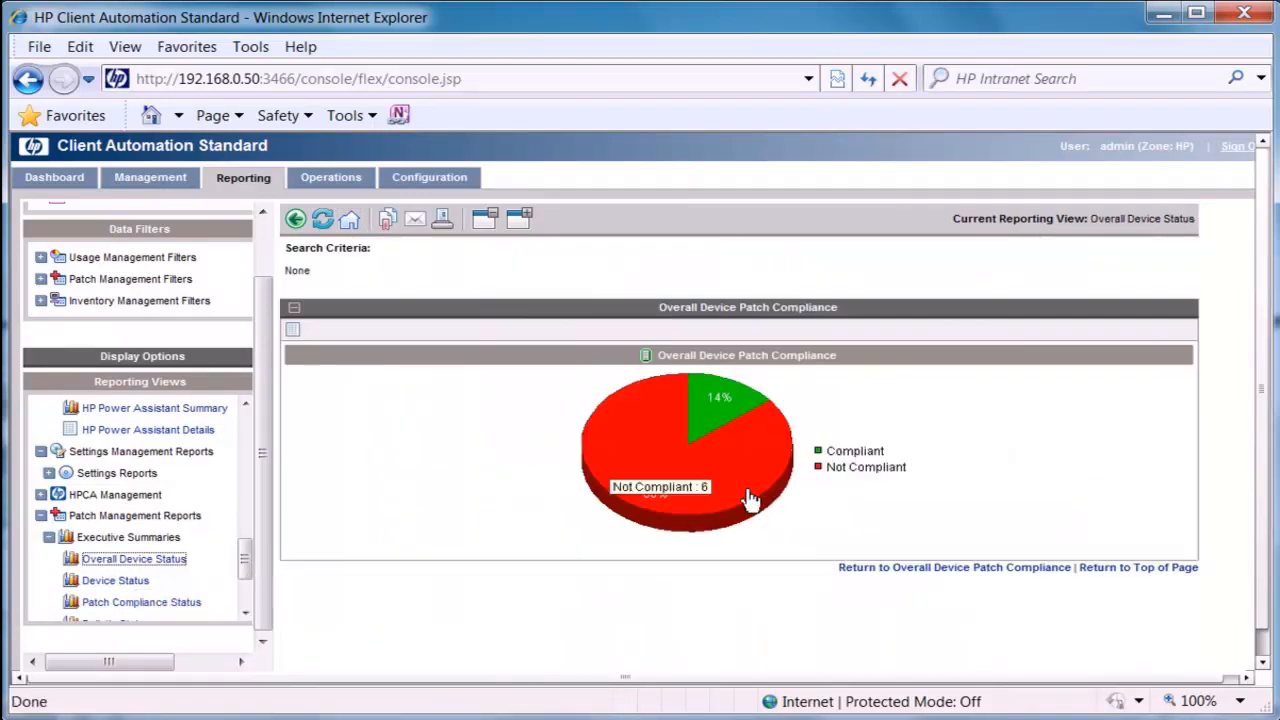
{"action": "mouse_move", "coordinate": [715, 404]}
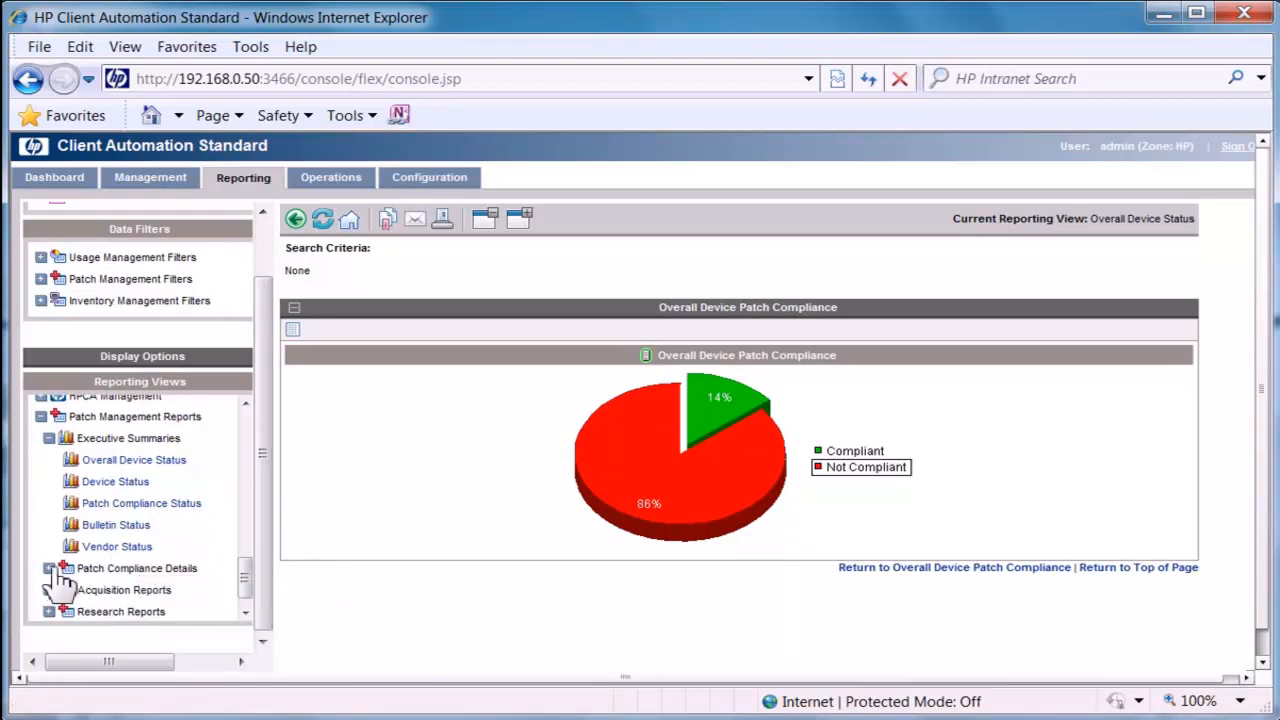
{"action": "left_click", "coordinate": [50, 568]}
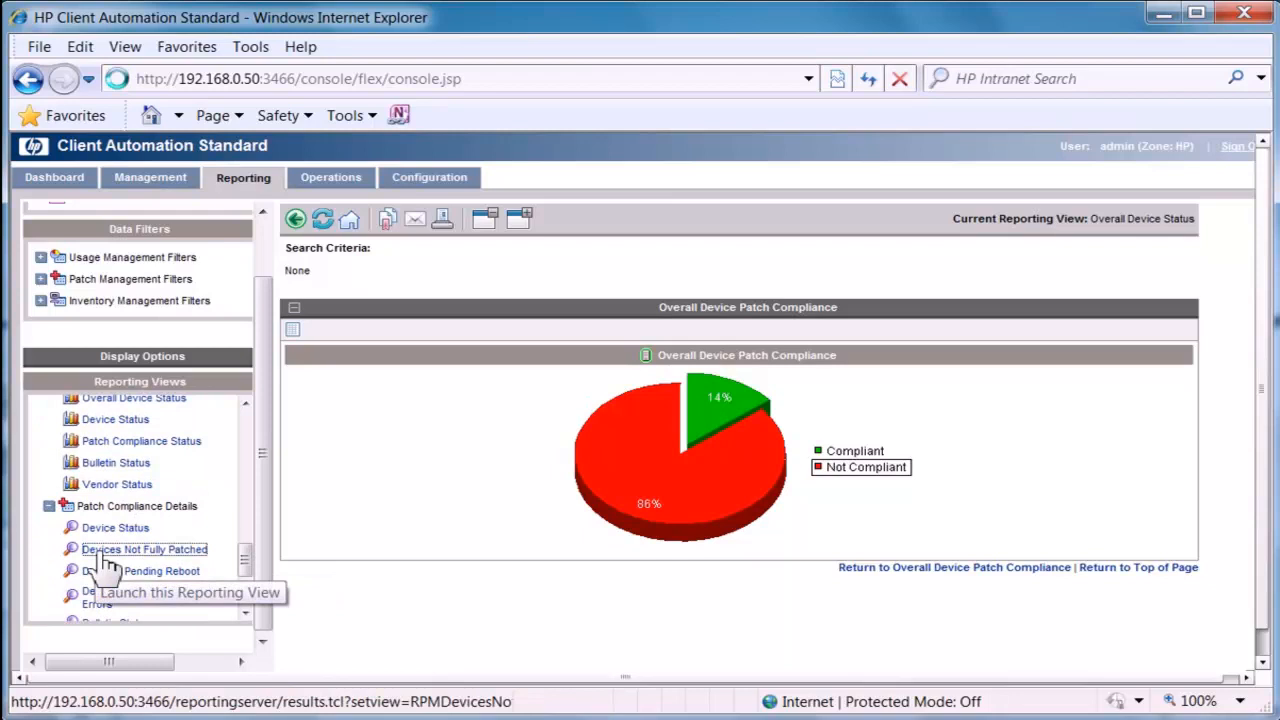
Open Devices Not Fully Patched and expand the Research Reports group
{"action": "left_click", "coordinate": [144, 549]}
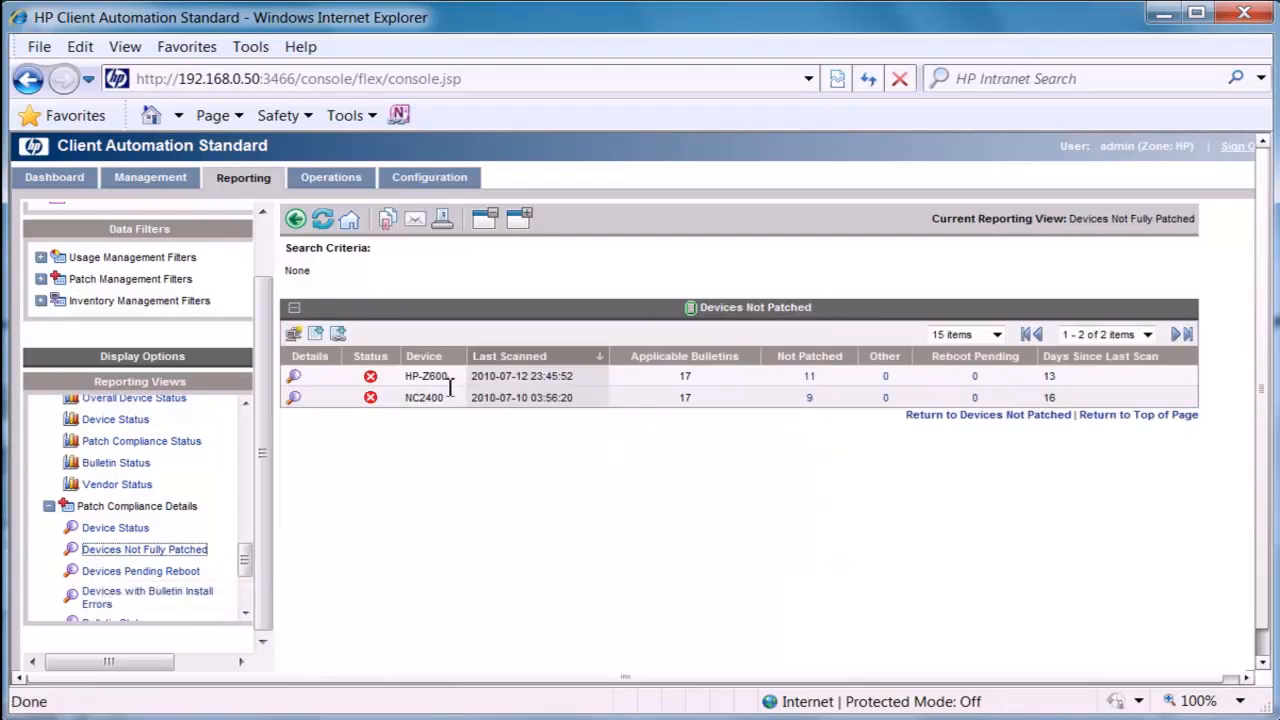
{"action": "mouse_move", "coordinate": [700, 398]}
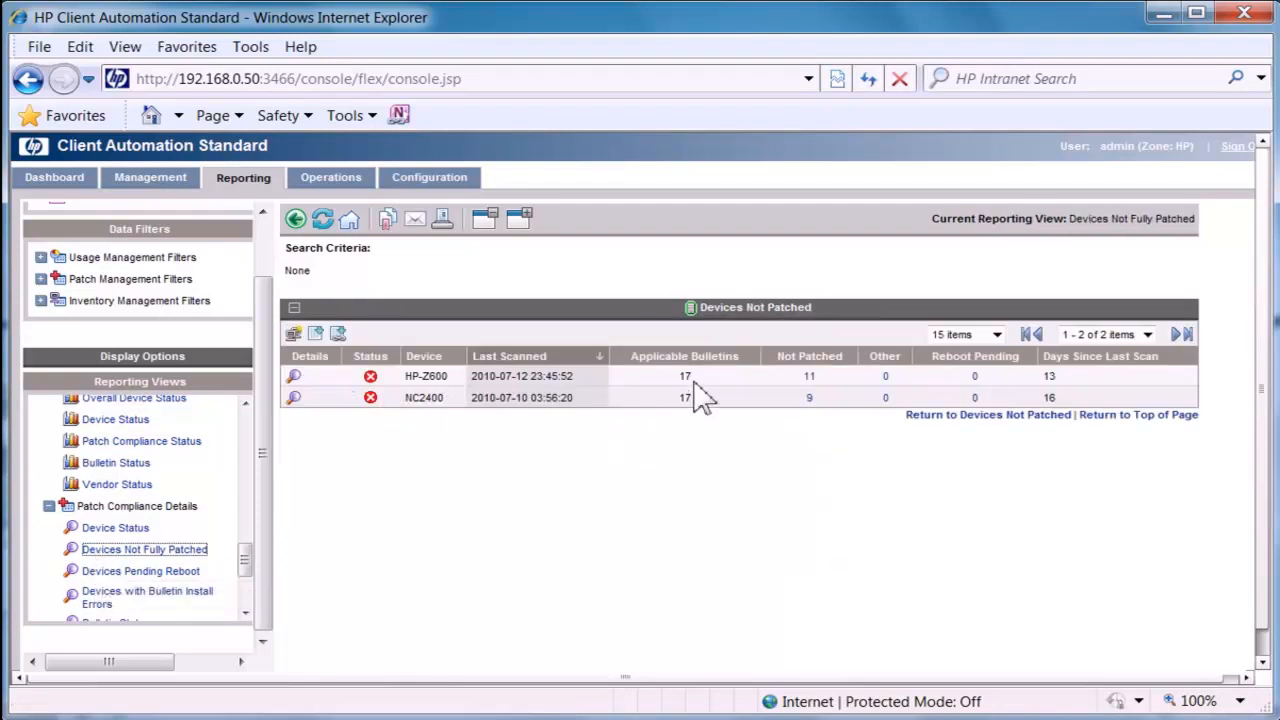
{"action": "mouse_move", "coordinate": [808, 376]}
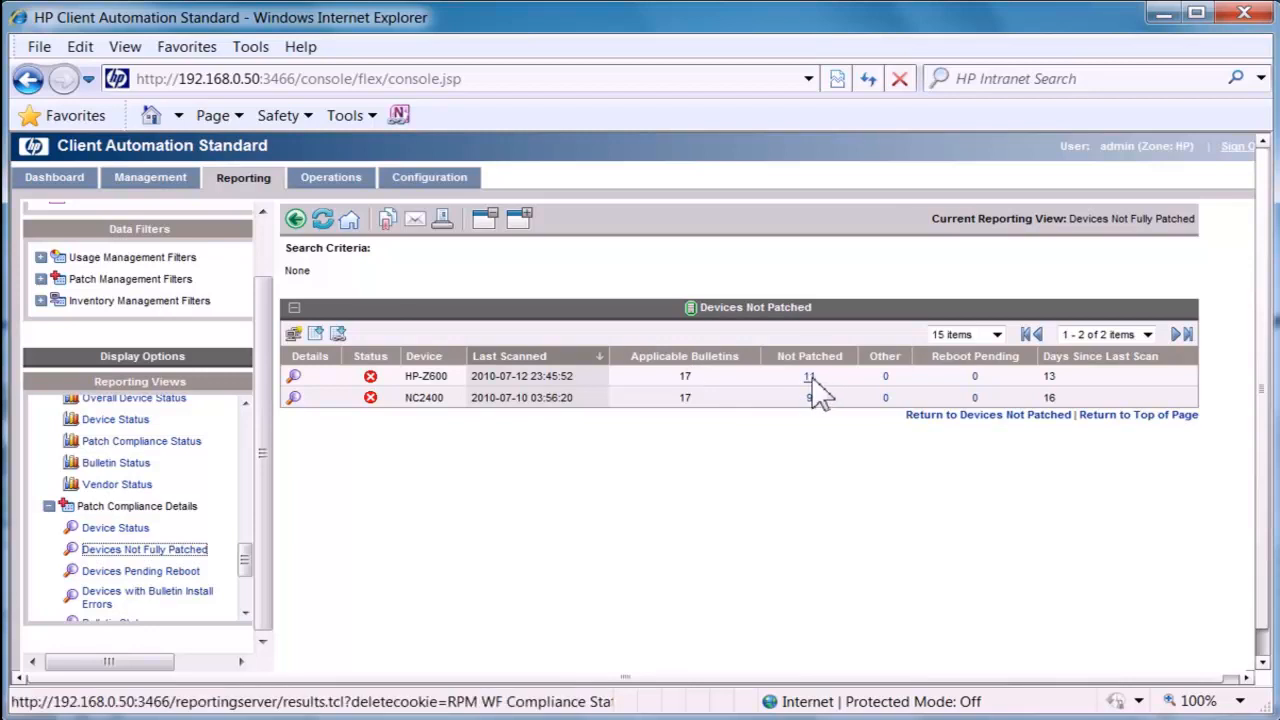
{"action": "scroll", "scroll_direction": "down", "scroll_amount": 3}
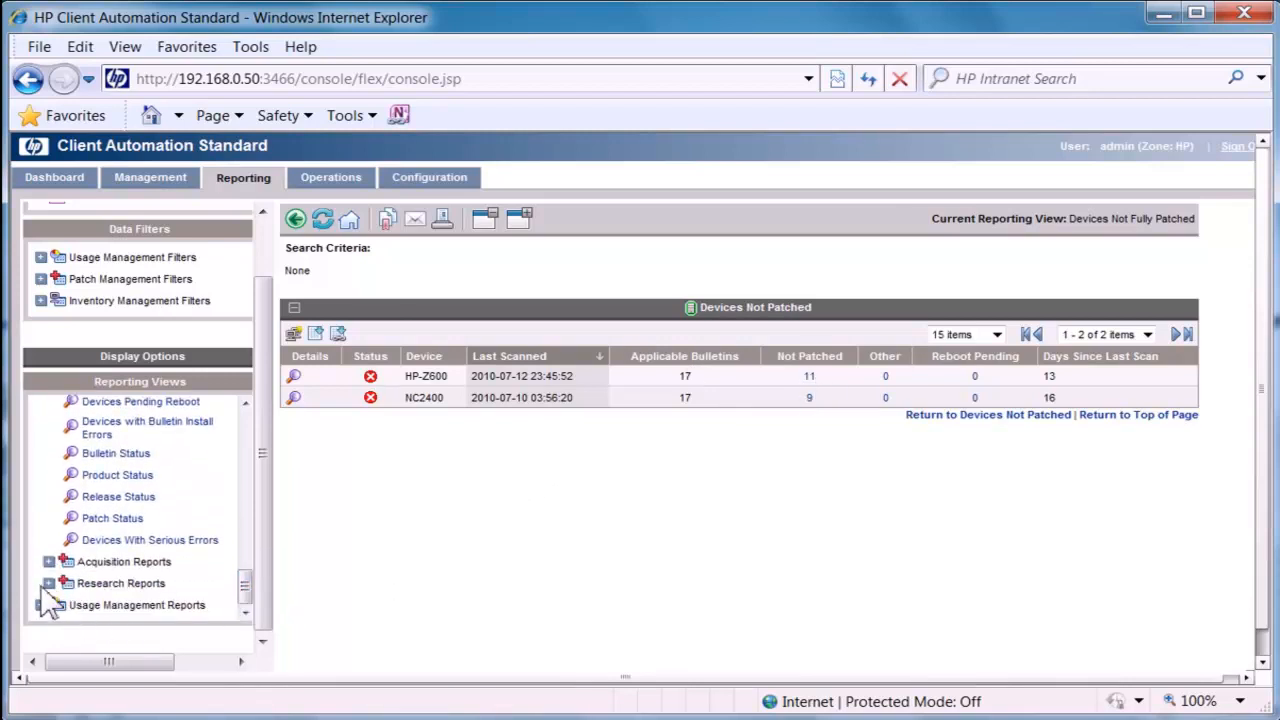
{"action": "left_click", "coordinate": [49, 583]}
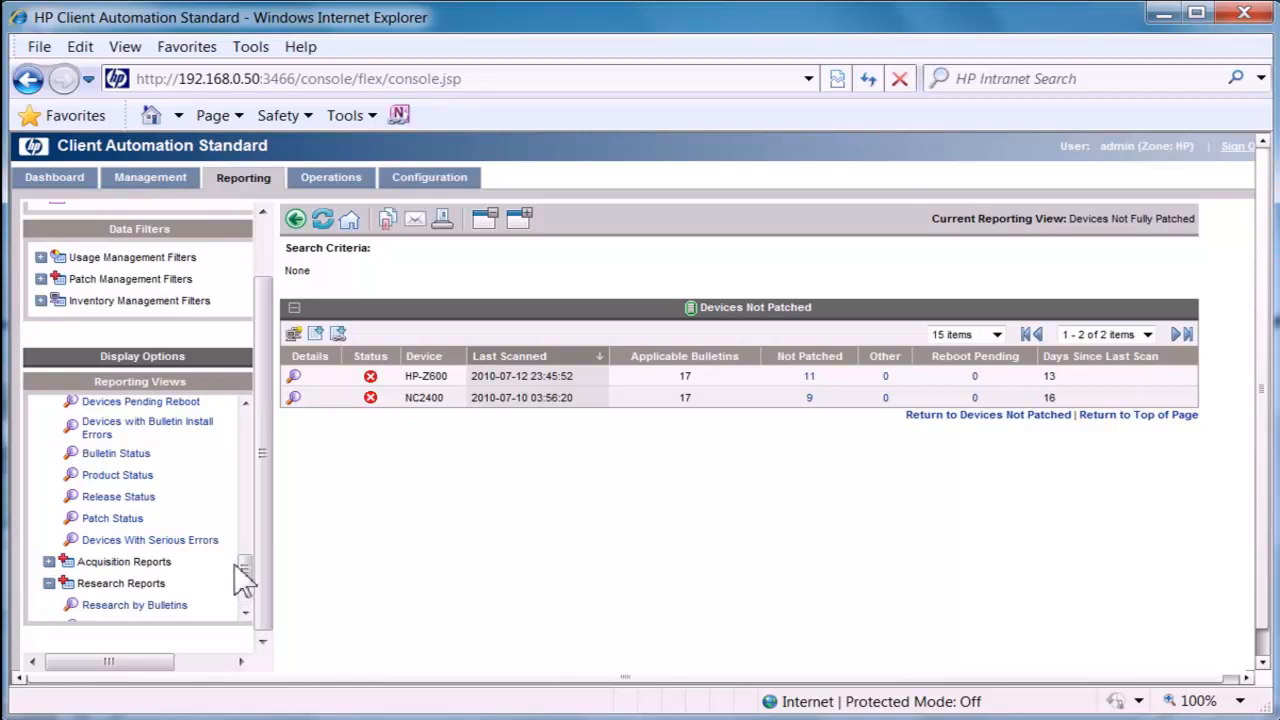
{"action": "scroll", "scroll_direction": "down", "scroll_amount": 3}
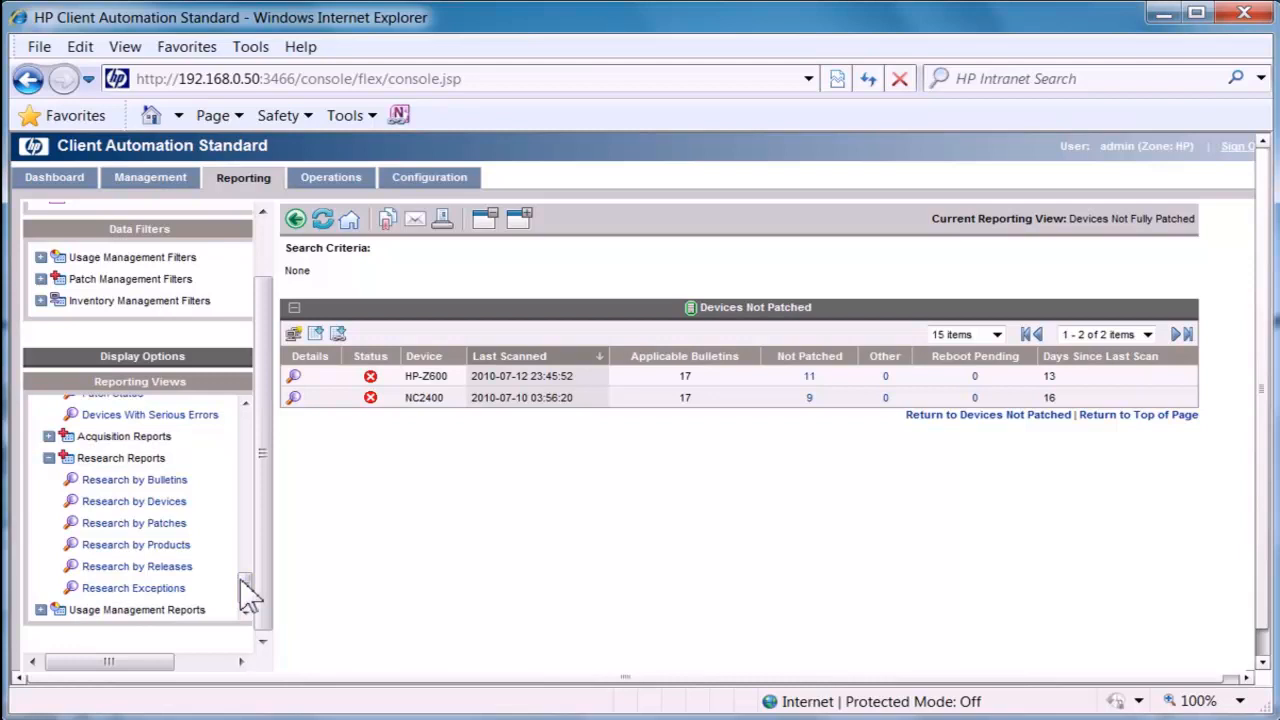
{"action": "mouse_move", "coordinate": [248, 595]}
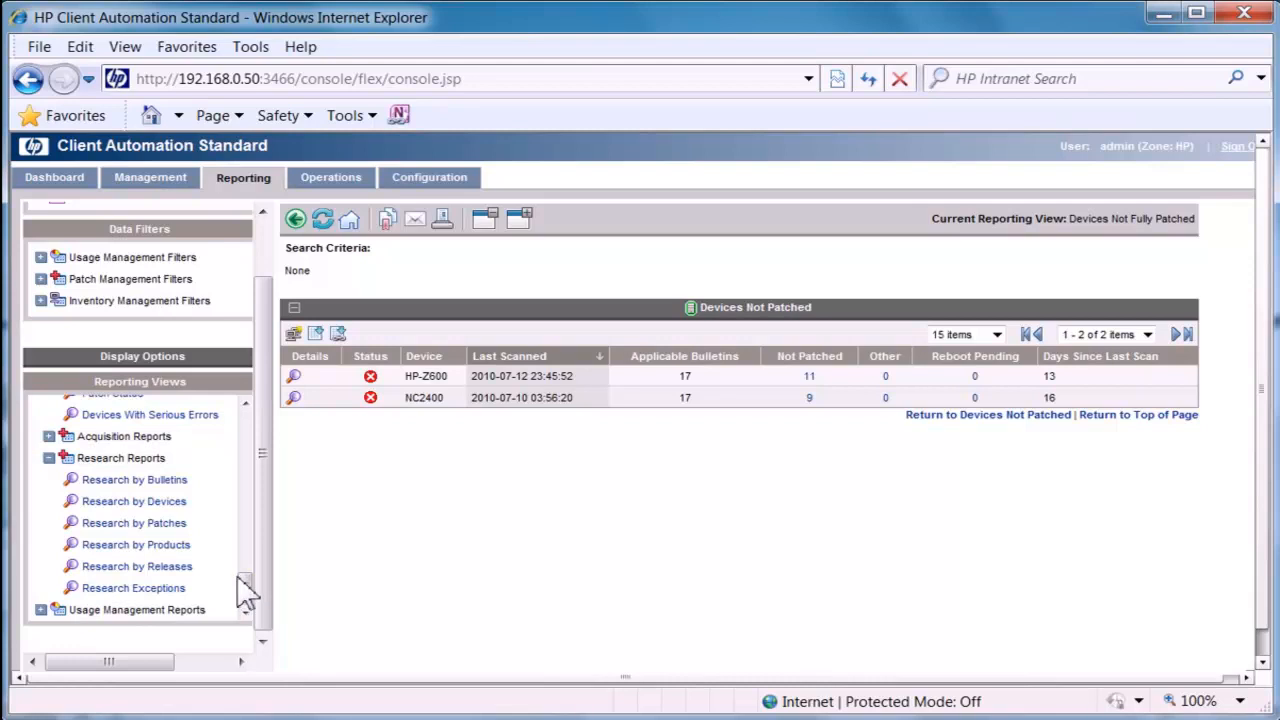
{"action": "mouse_move", "coordinate": [245, 595]}
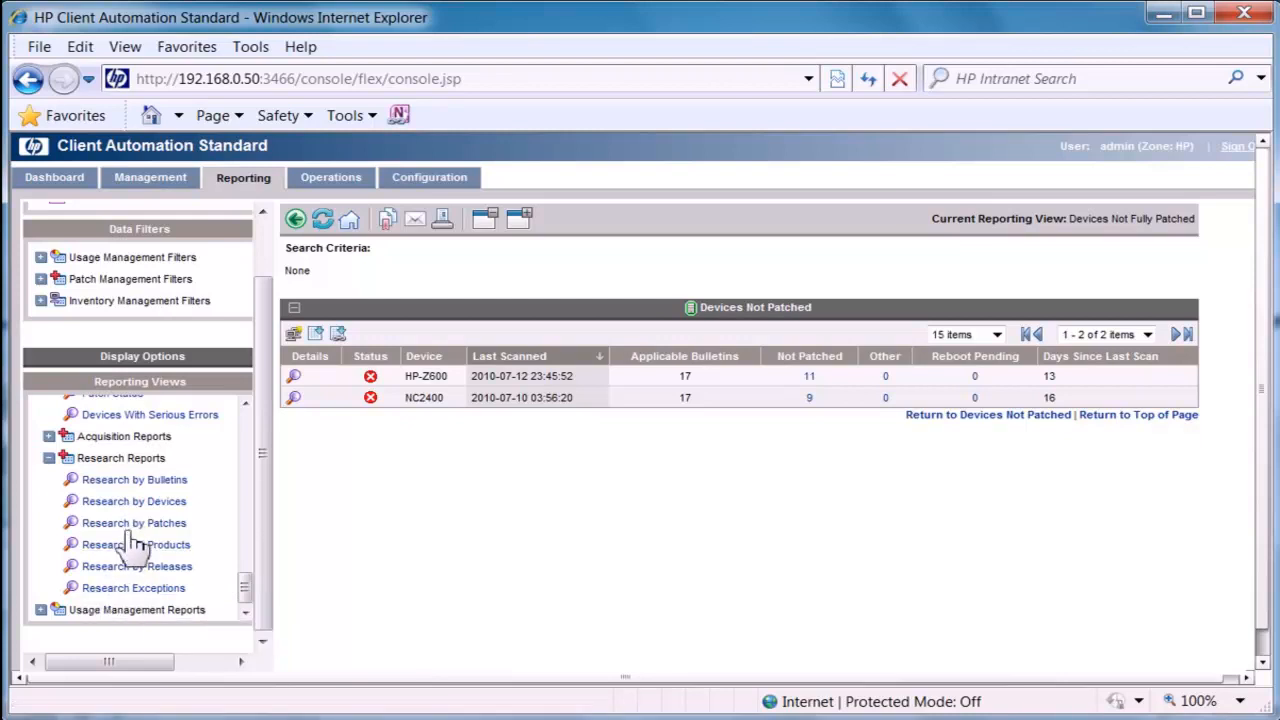
{"action": "mouse_move", "coordinate": [133, 522]}
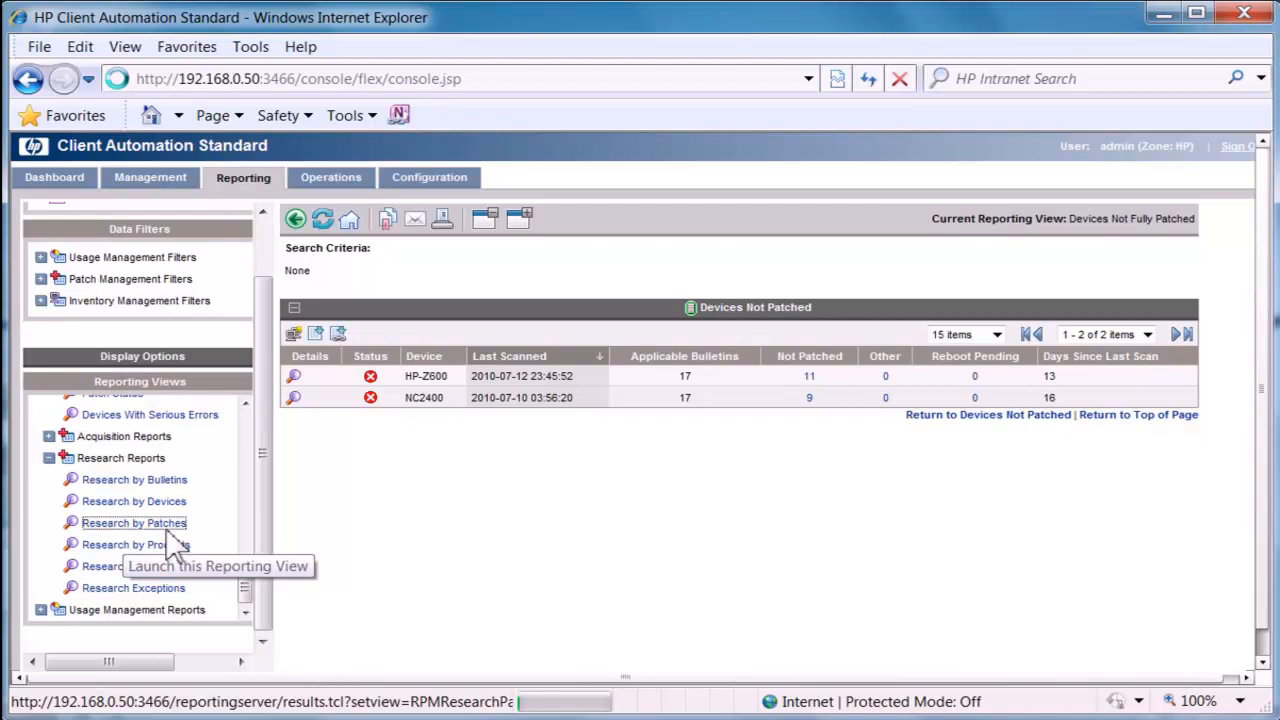
Open Research by Patches (4515 patches) and expand Usage Management Reports
{"action": "left_click", "coordinate": [133, 522]}
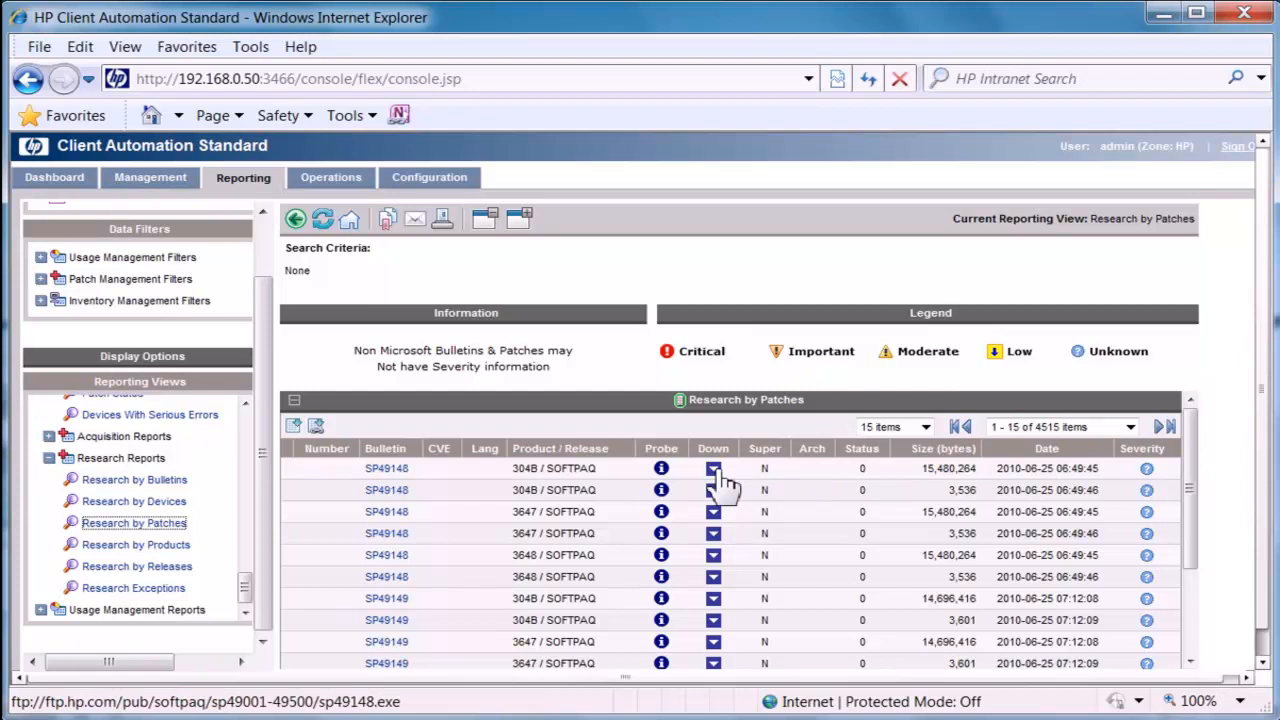
{"action": "mouse_move", "coordinate": [1035, 378]}
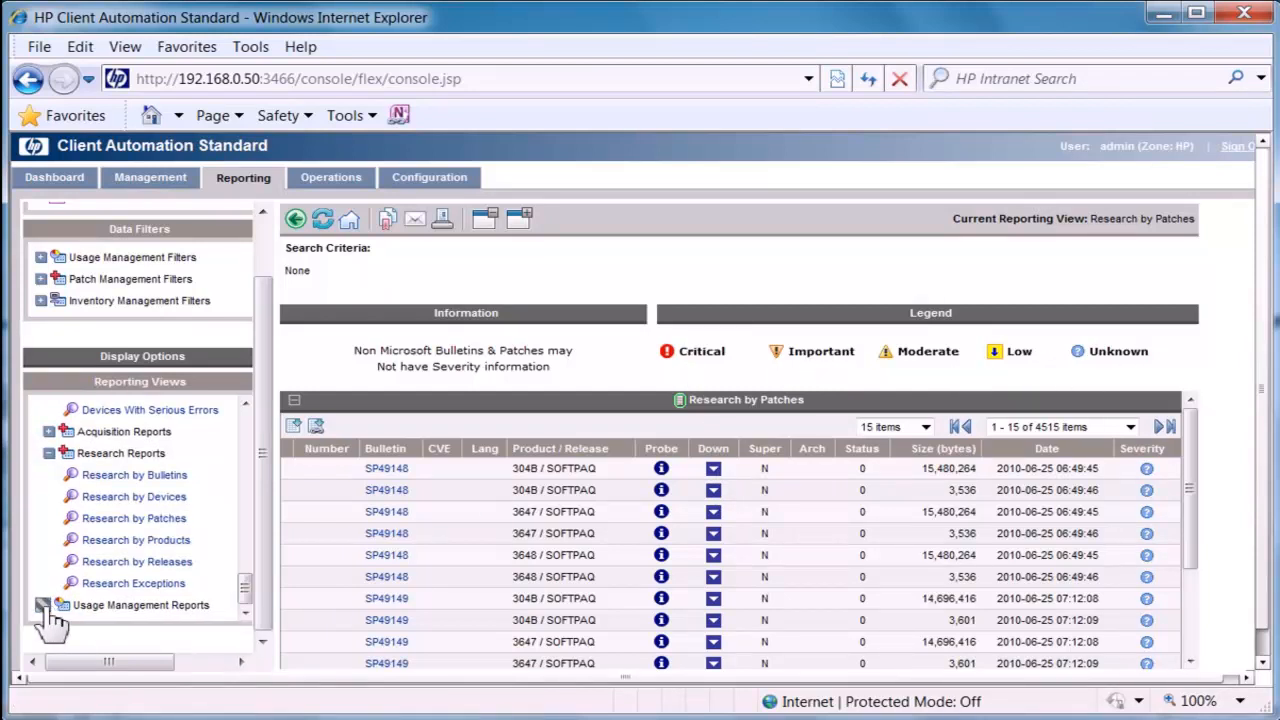
{"action": "left_click", "coordinate": [42, 604]}
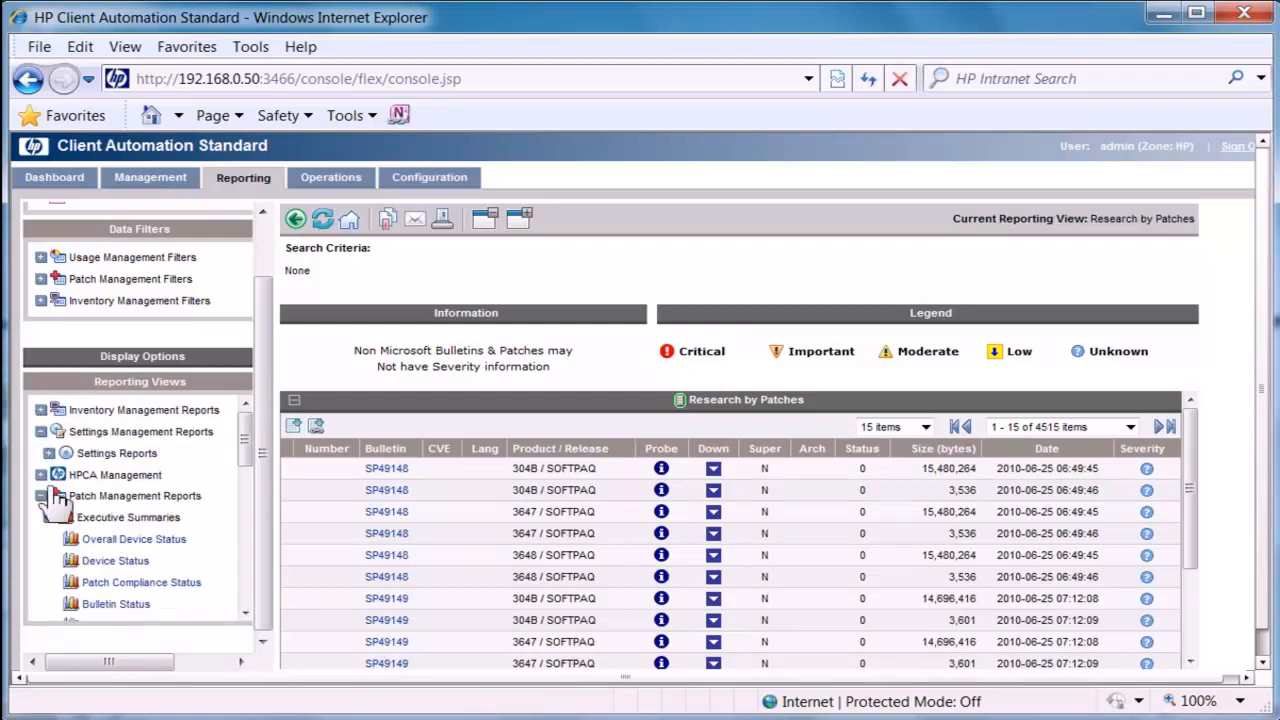
Collapse Patch Management Reports and open the Vendor Name filter under Software Filters > Discovered Software Filters
{"action": "left_click", "coordinate": [42, 496]}
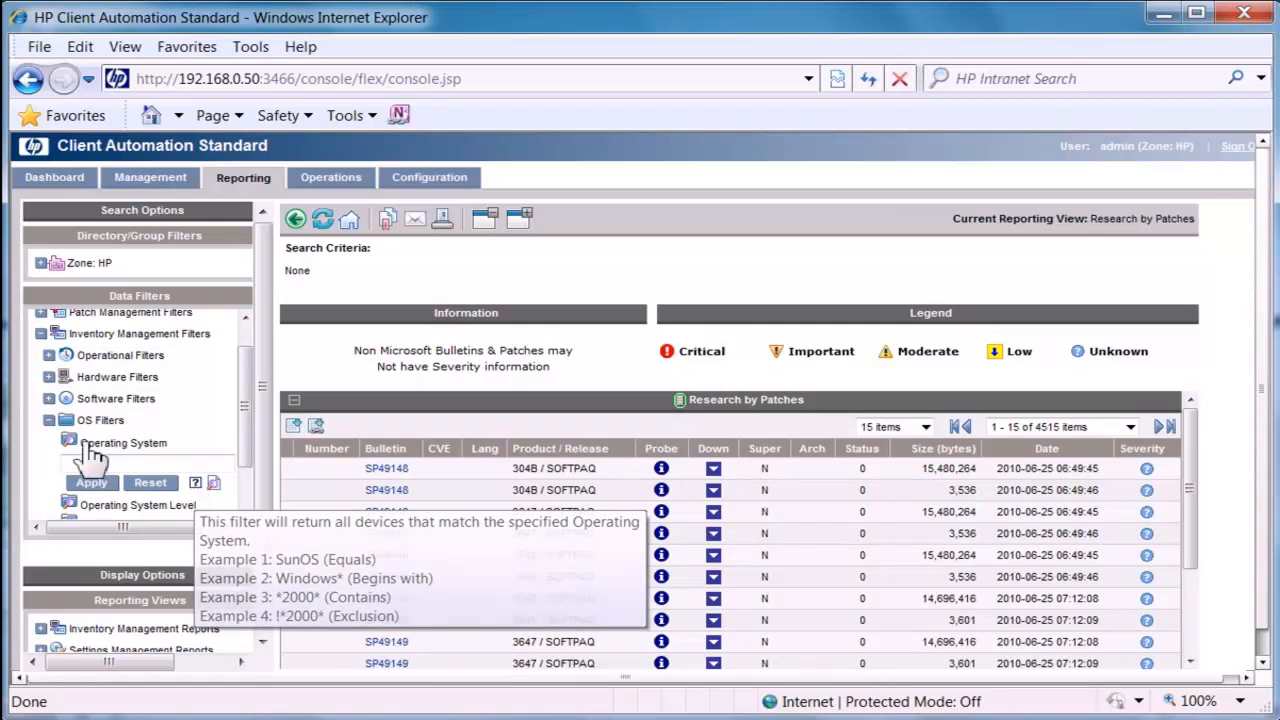
{"action": "scroll", "scroll_direction": "down", "scroll_amount": 3}
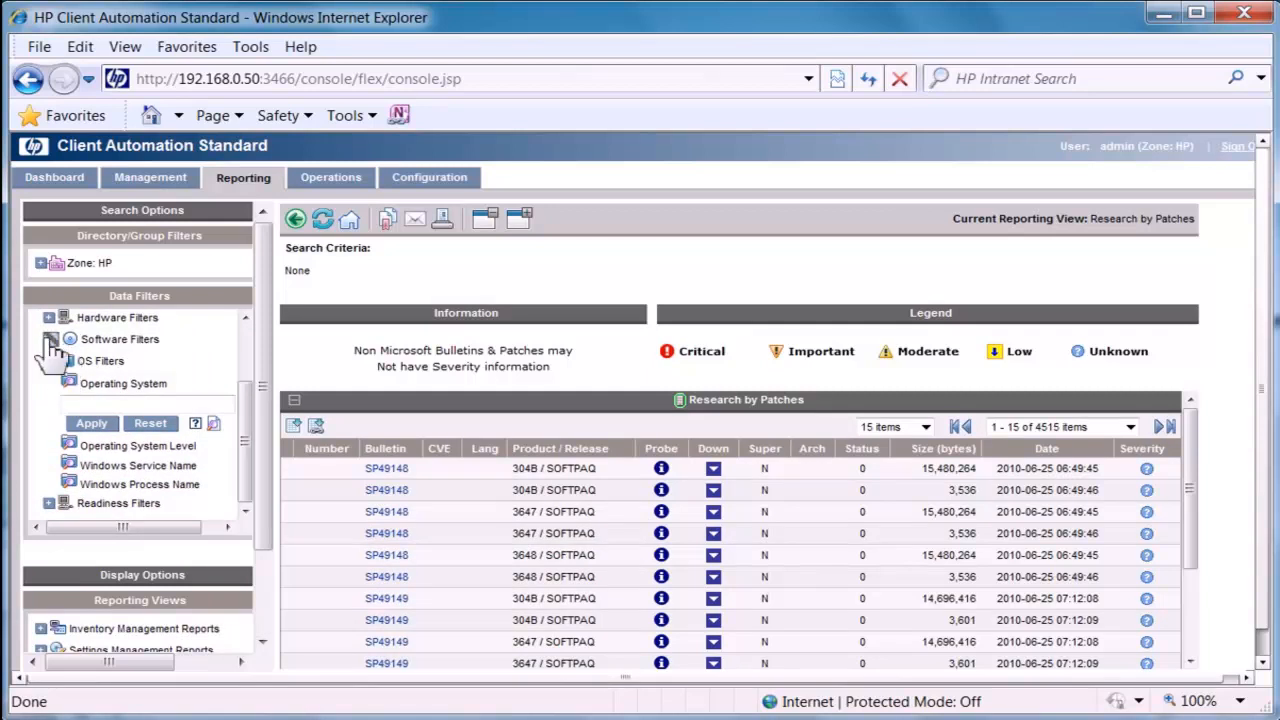
{"action": "left_click", "coordinate": [49, 339]}
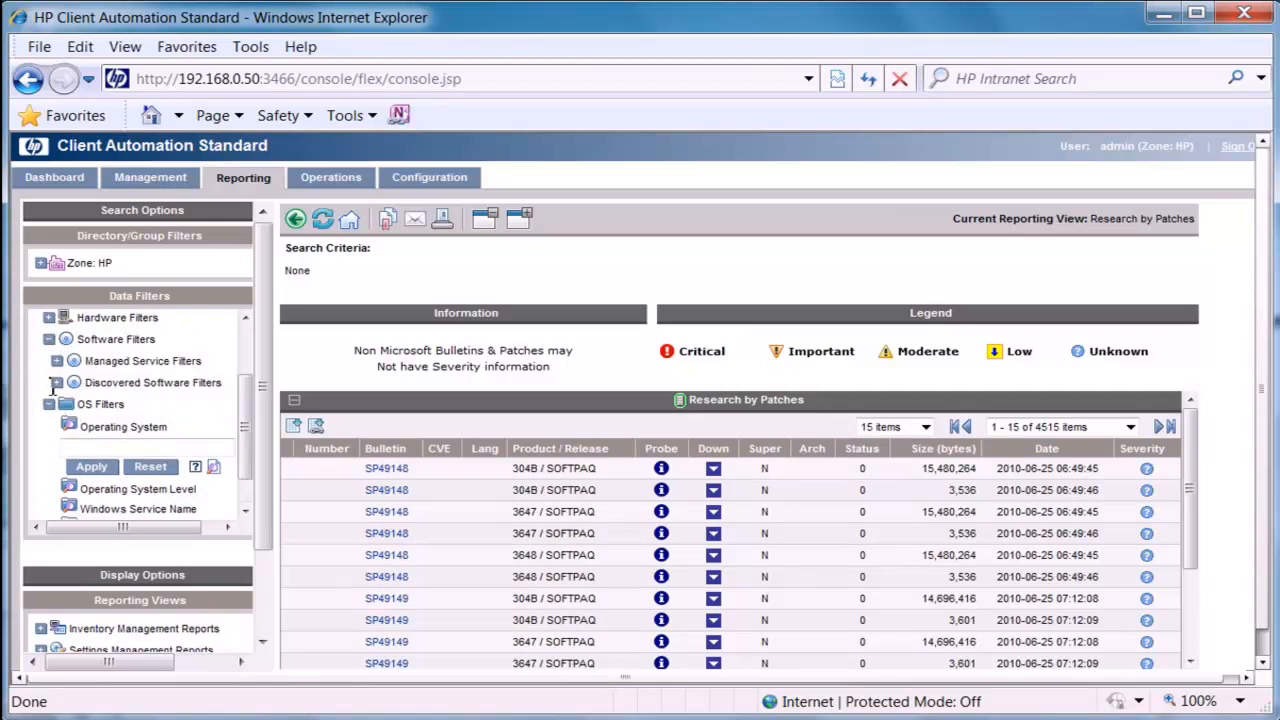
{"action": "left_click", "coordinate": [57, 382]}
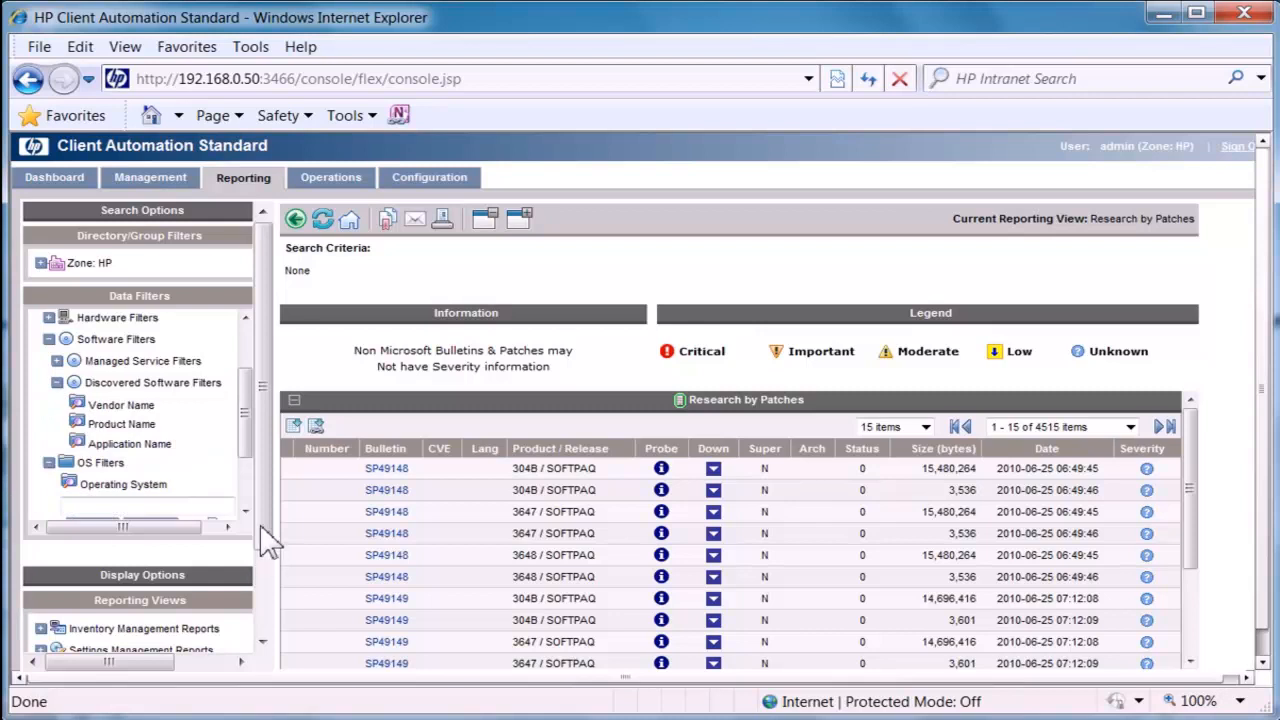
{"action": "left_click", "coordinate": [121, 405]}
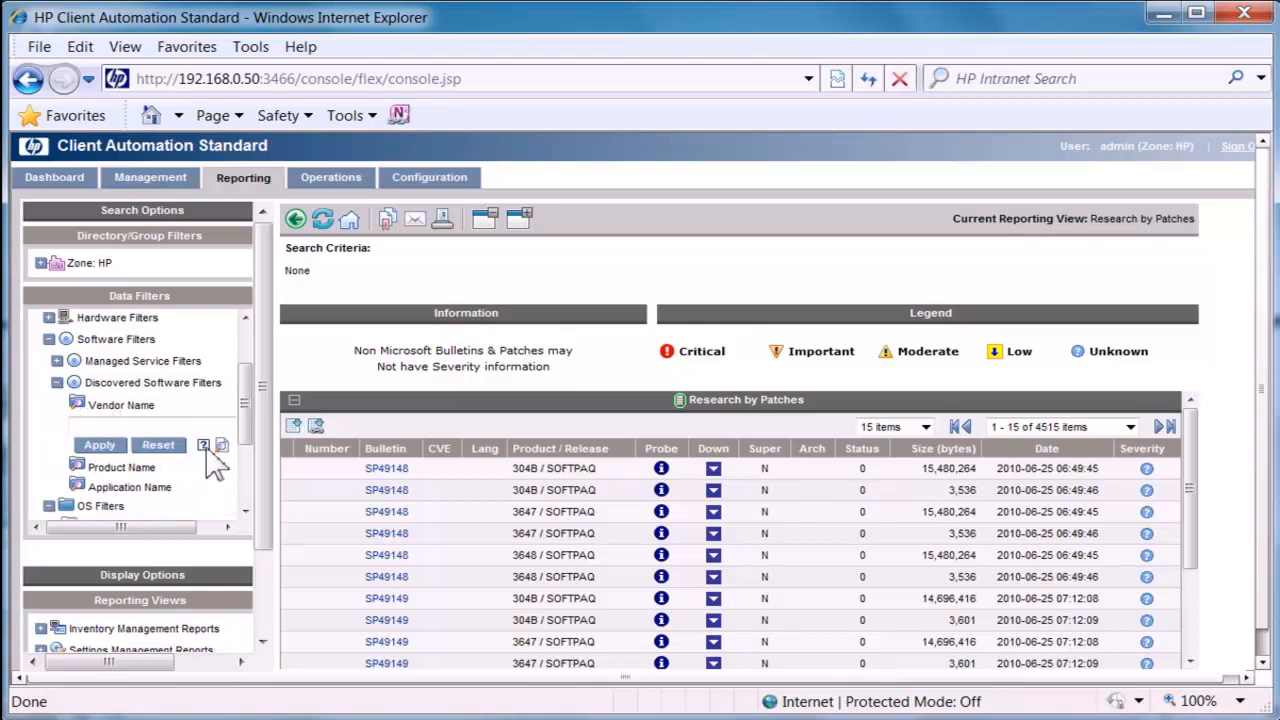
{"action": "mouse_move", "coordinate": [203, 445]}
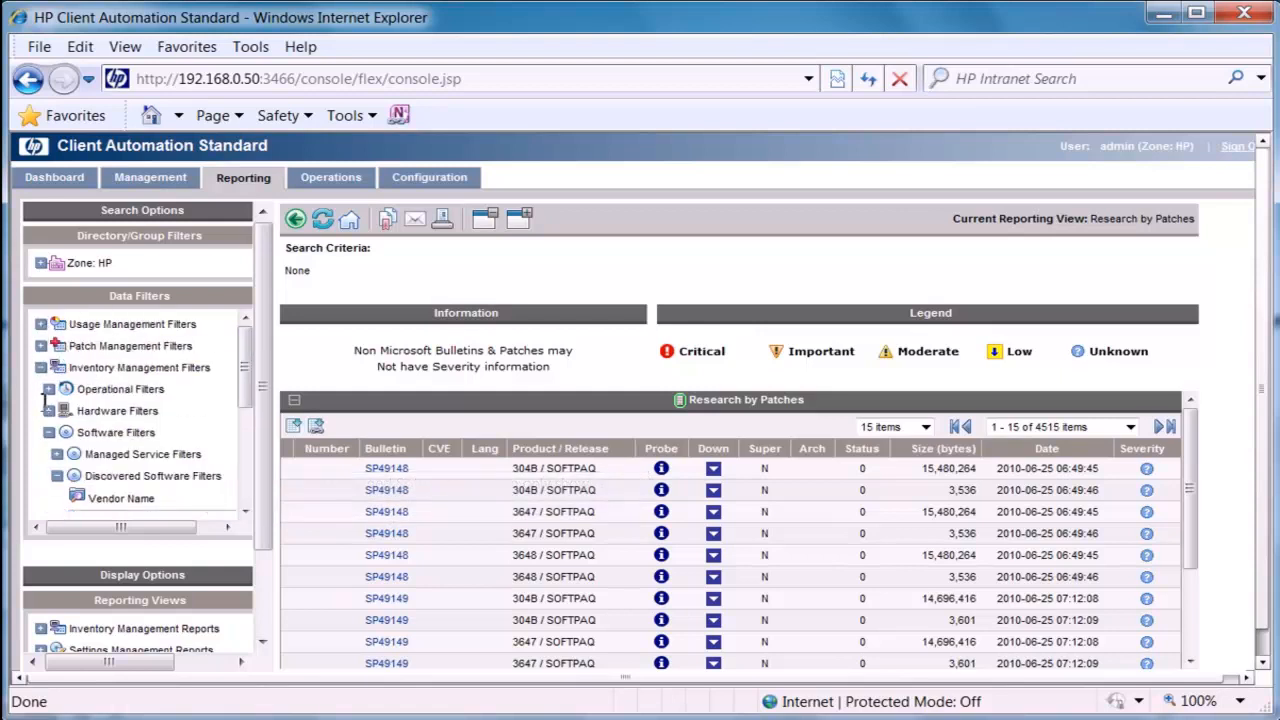
{"action": "scroll", "scroll_direction": "down", "scroll_amount": 3}
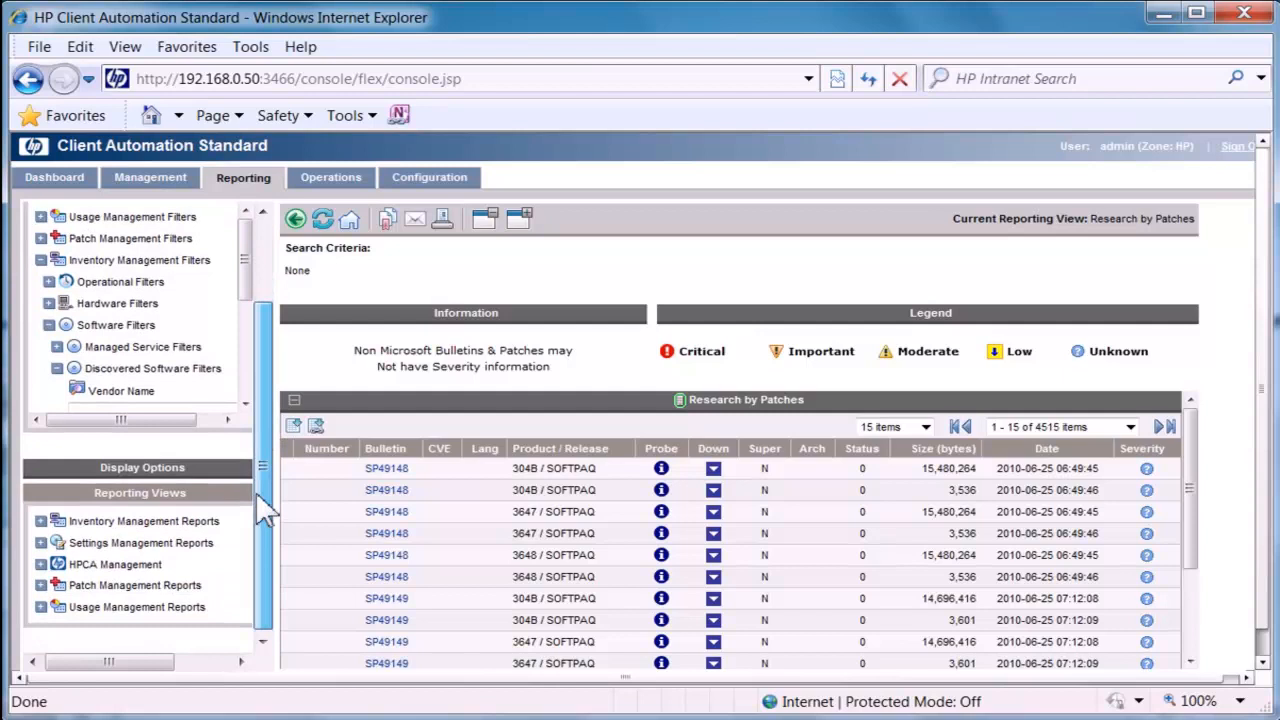
{"action": "mouse_move", "coordinate": [178, 447]}
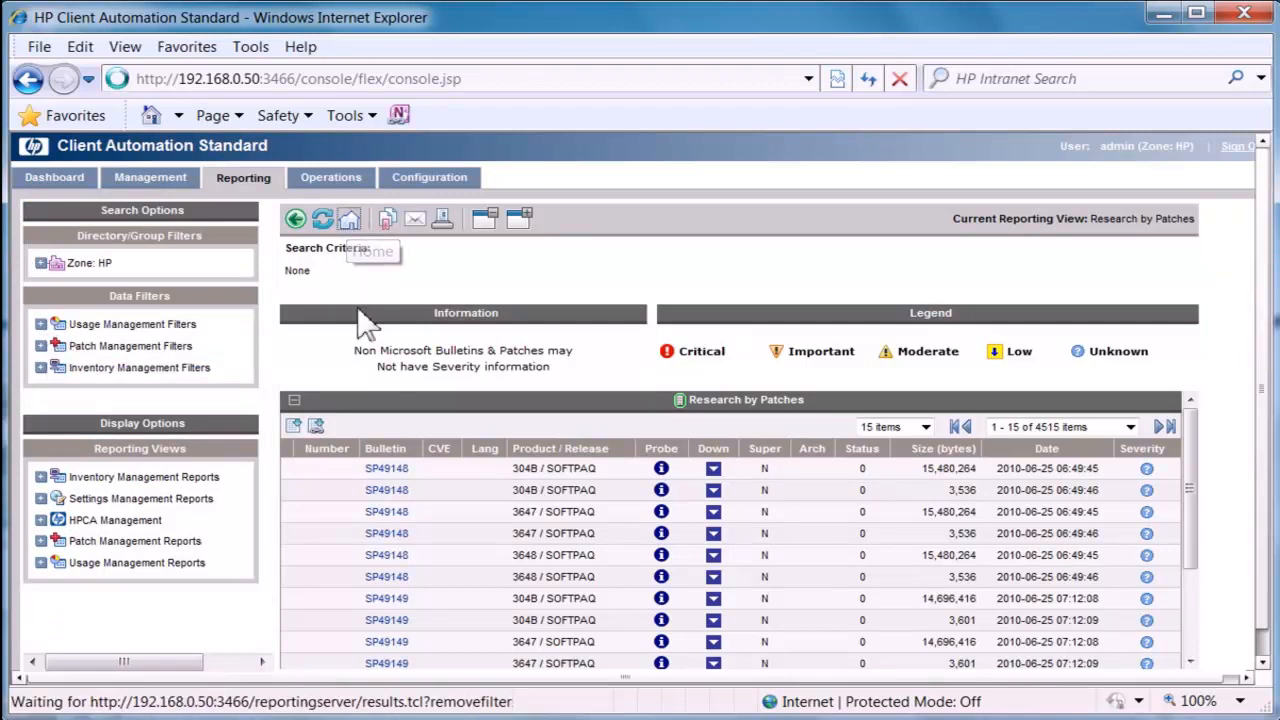
Go to the Reporting Home Page and scroll through its inventory, patch and usage quicklinks
{"action": "left_click", "coordinate": [349, 219]}
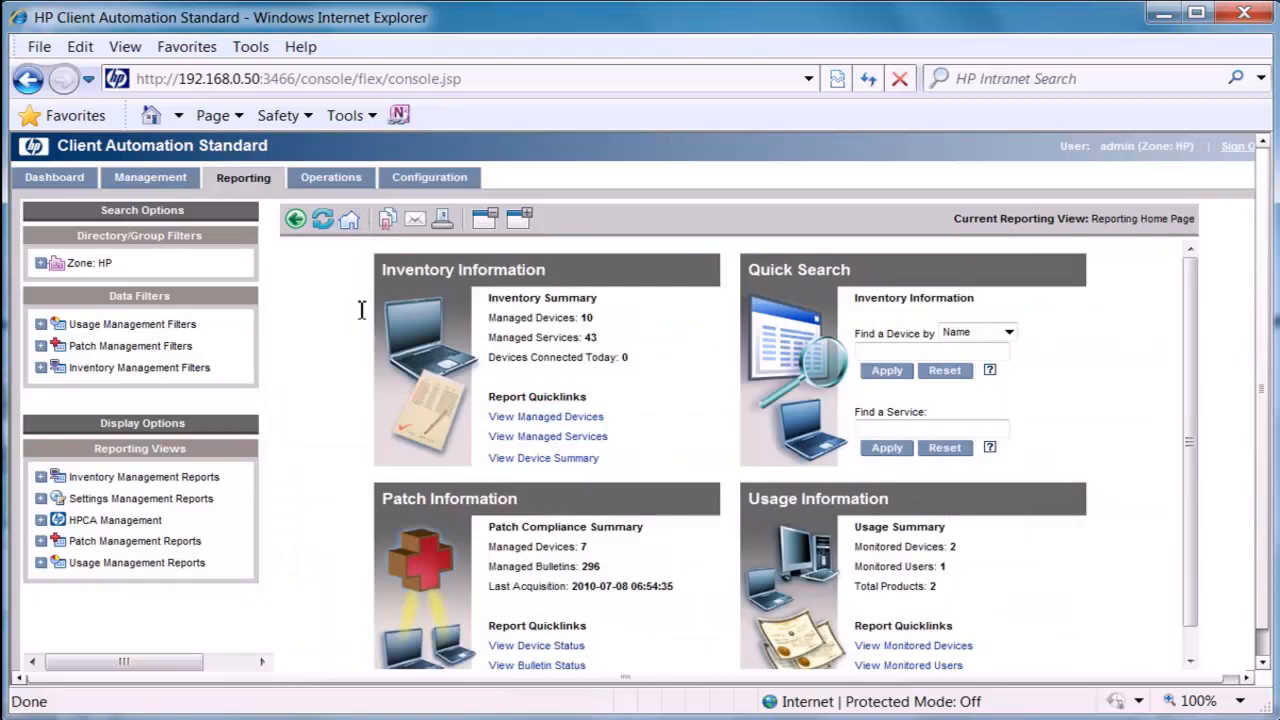
{"action": "mouse_move", "coordinate": [1185, 582]}
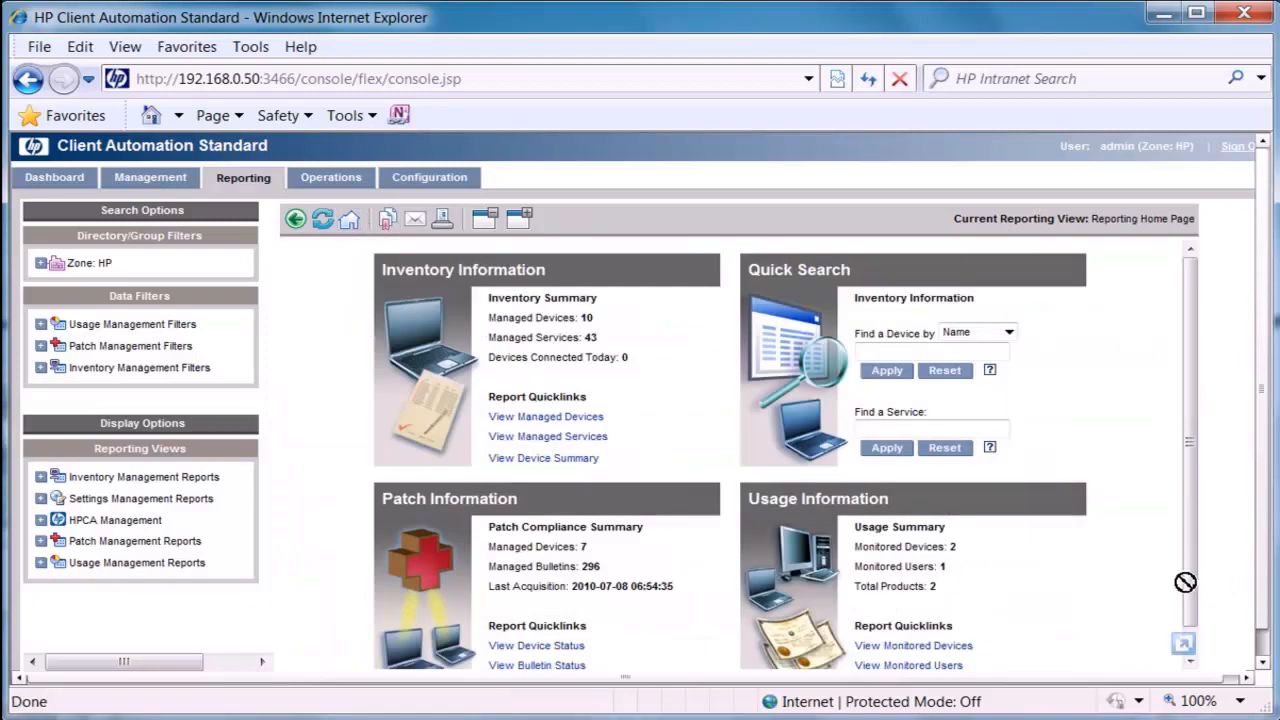
{"action": "mouse_move", "coordinate": [546, 416]}
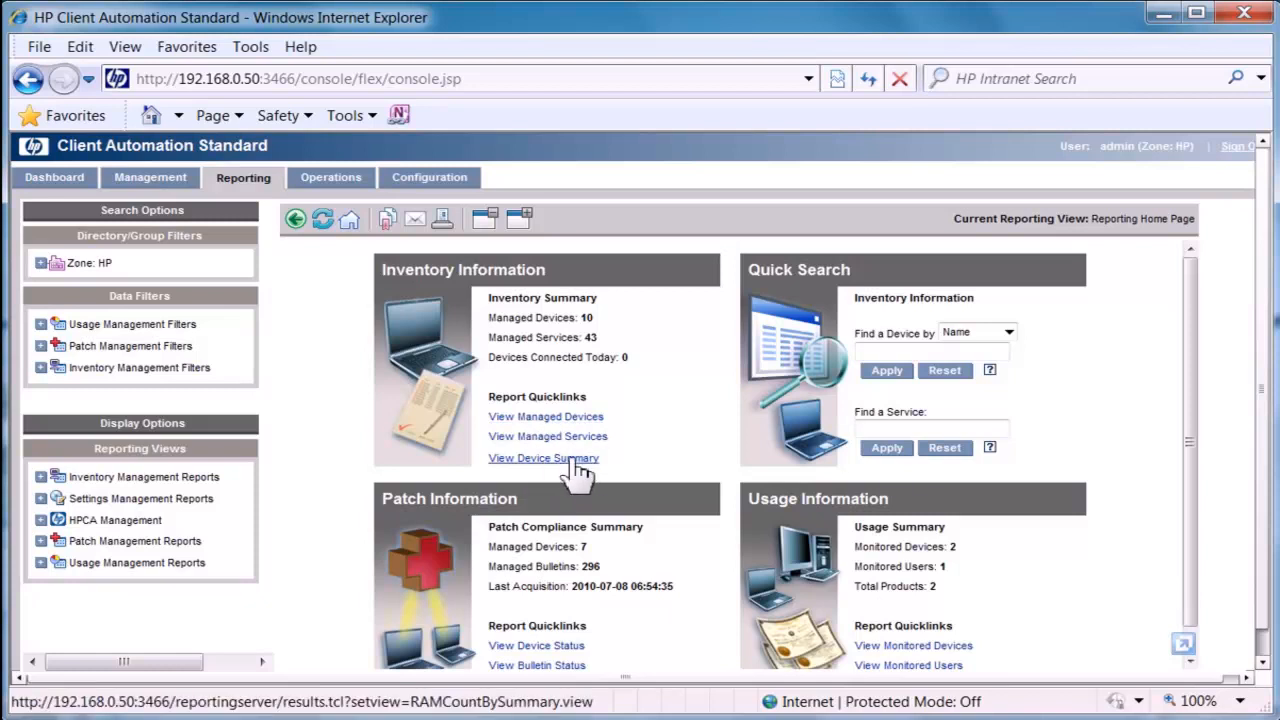
{"action": "scroll", "scroll_direction": "down", "scroll_amount": 3}
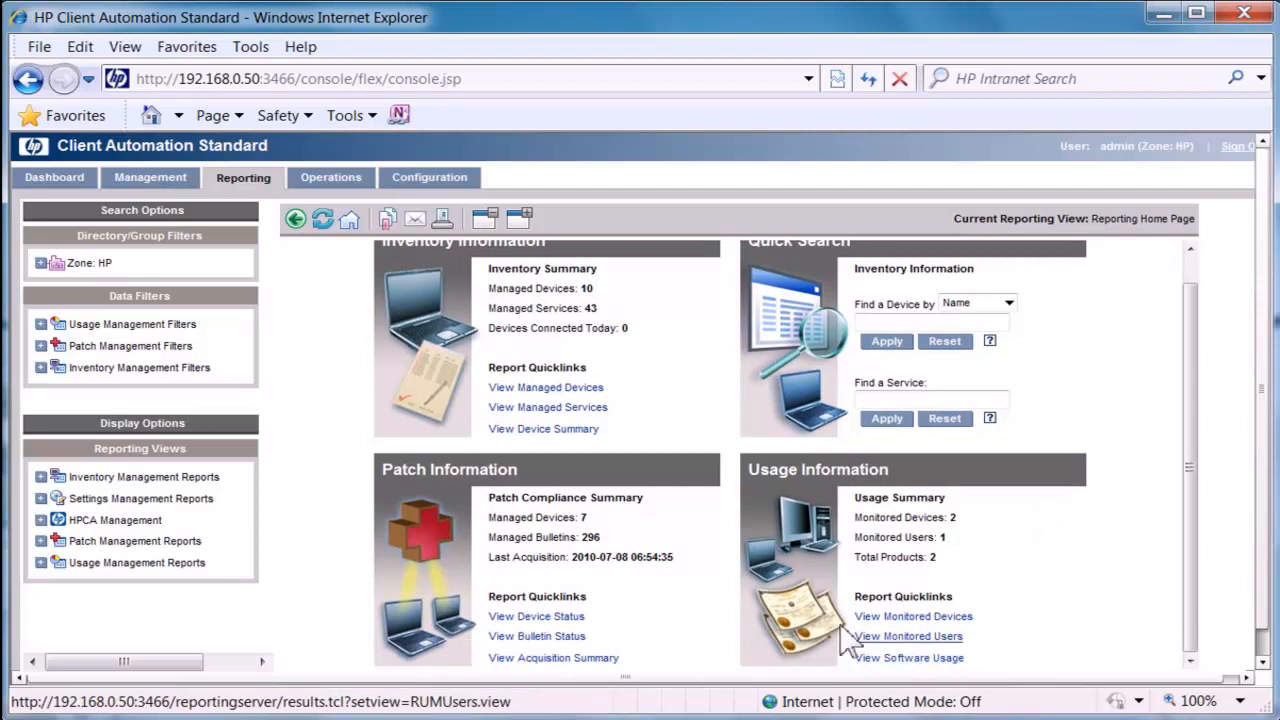
{"action": "mouse_move", "coordinate": [297, 566]}
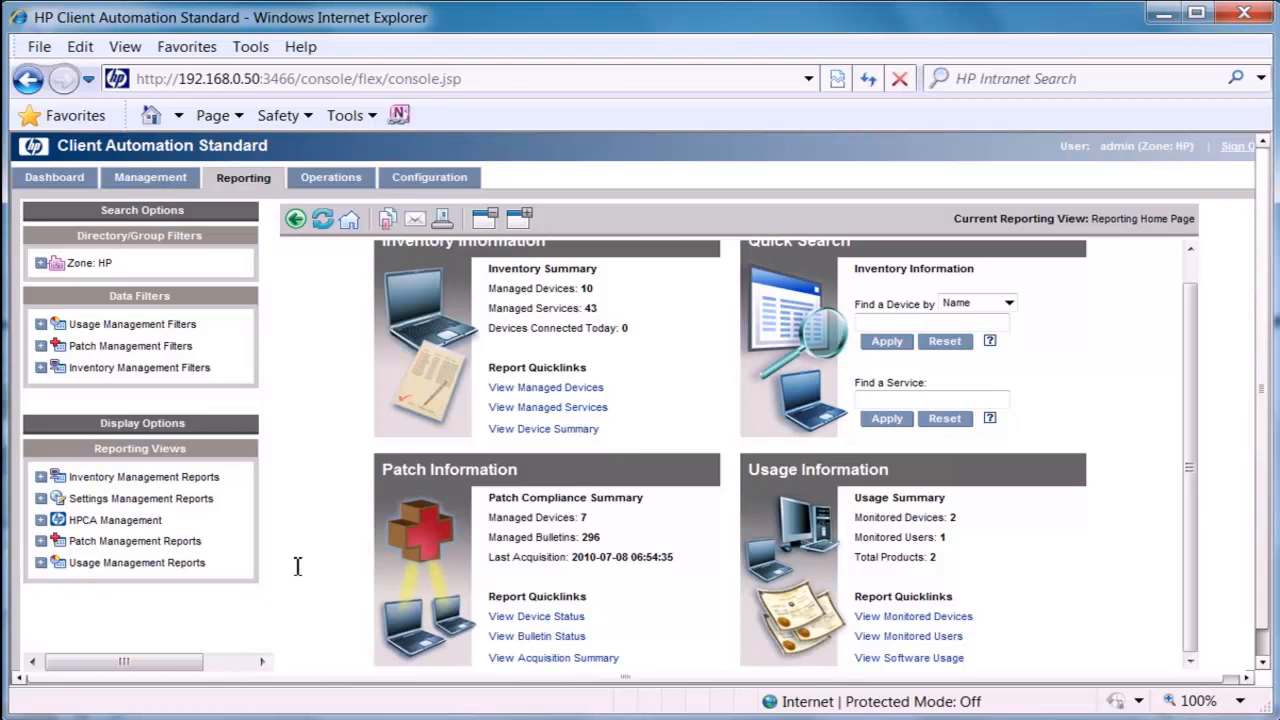
{"action": "mouse_move", "coordinate": [1230, 190]}
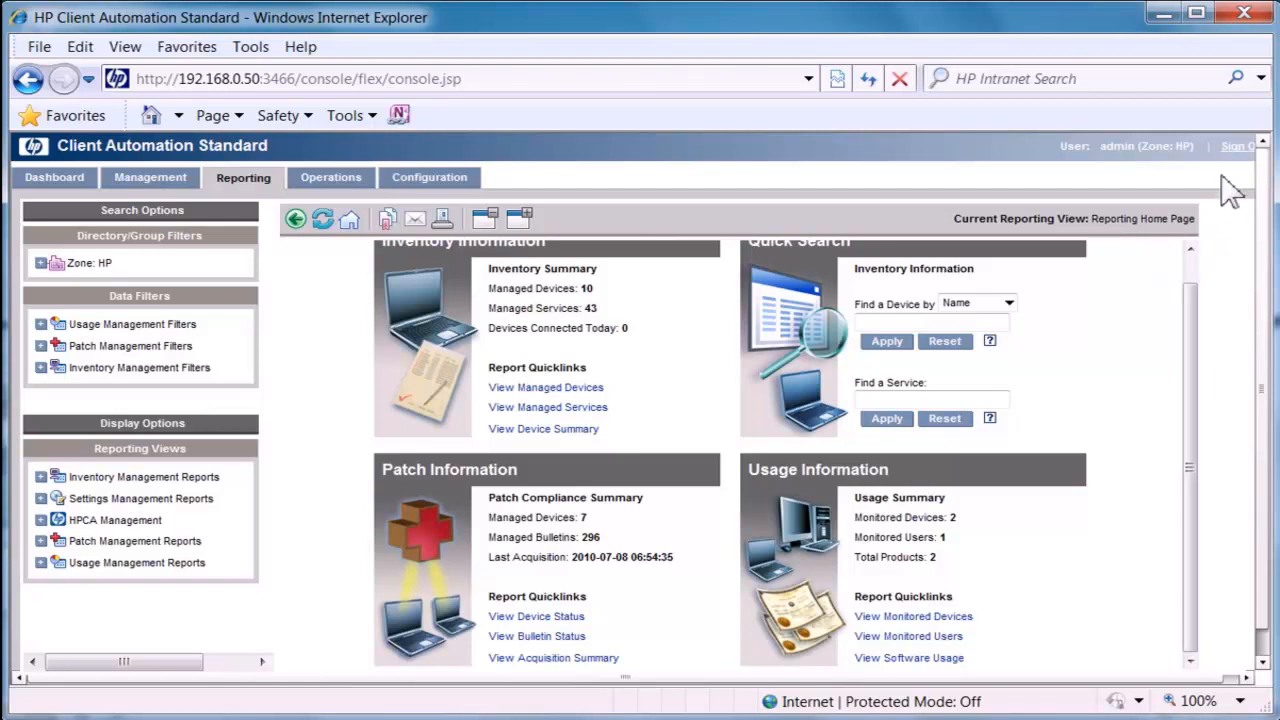